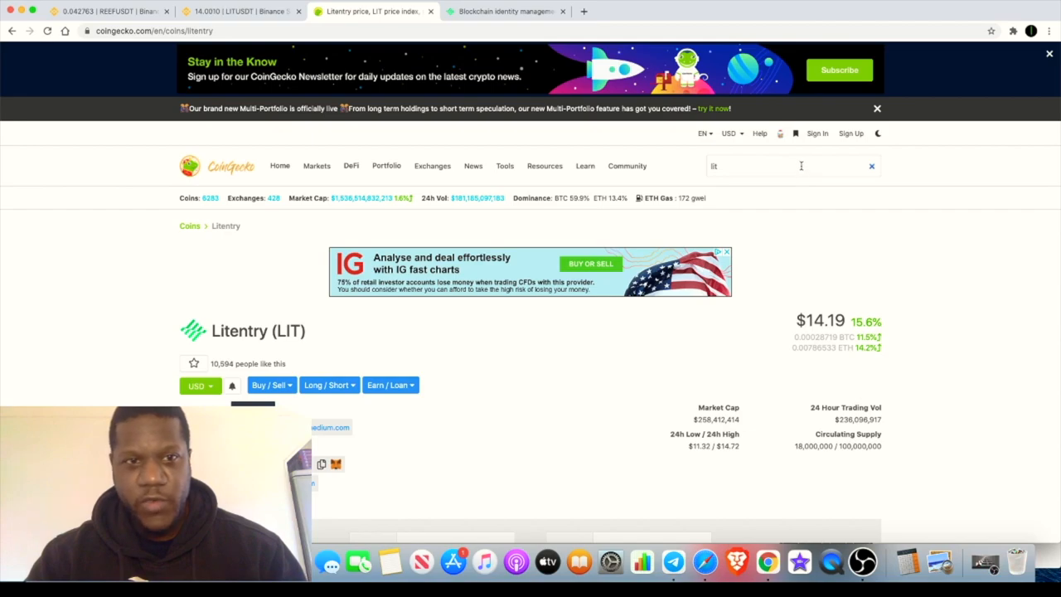
Show CoinGecko's search suggestions for 'lit', listing Litentry (LIT) at rank #130
{"action": "left_click", "coordinate": [792, 166]}
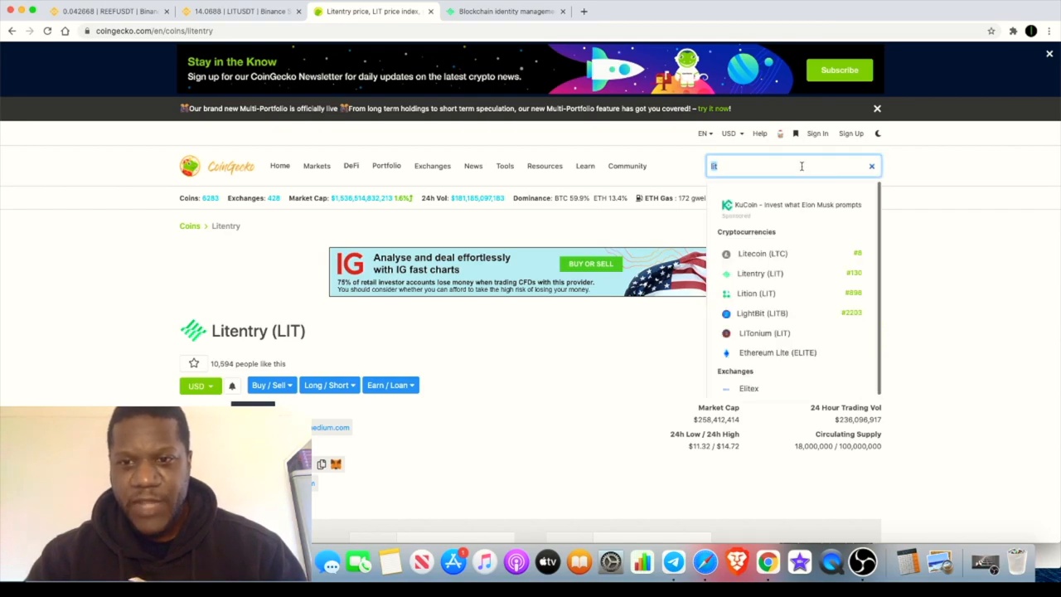
{"action": "mouse_move", "coordinate": [780, 274]}
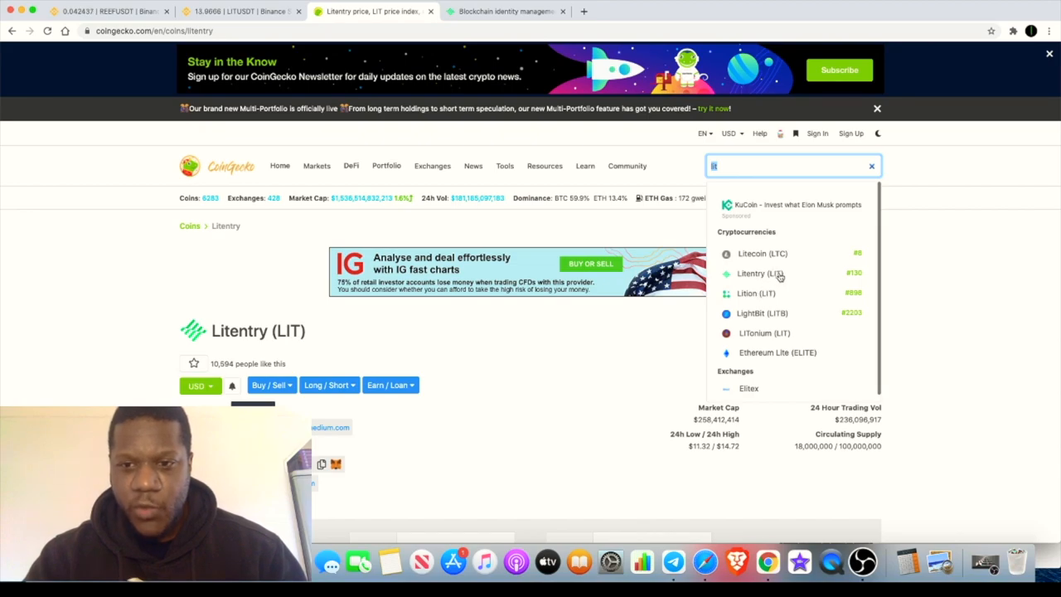
{"action": "mouse_move", "coordinate": [784, 280]}
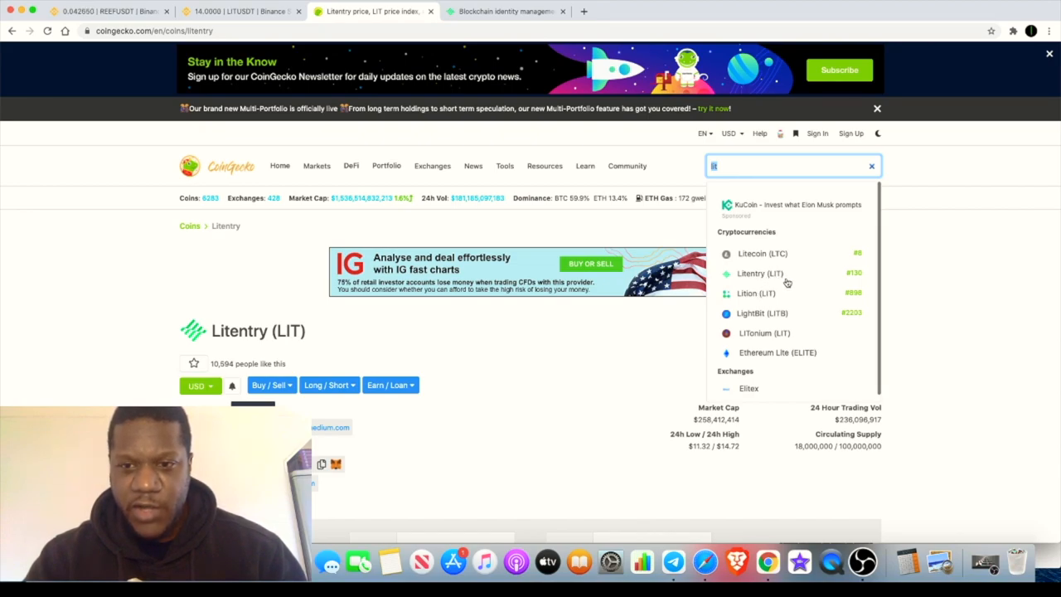
{"action": "mouse_move", "coordinate": [759, 341]}
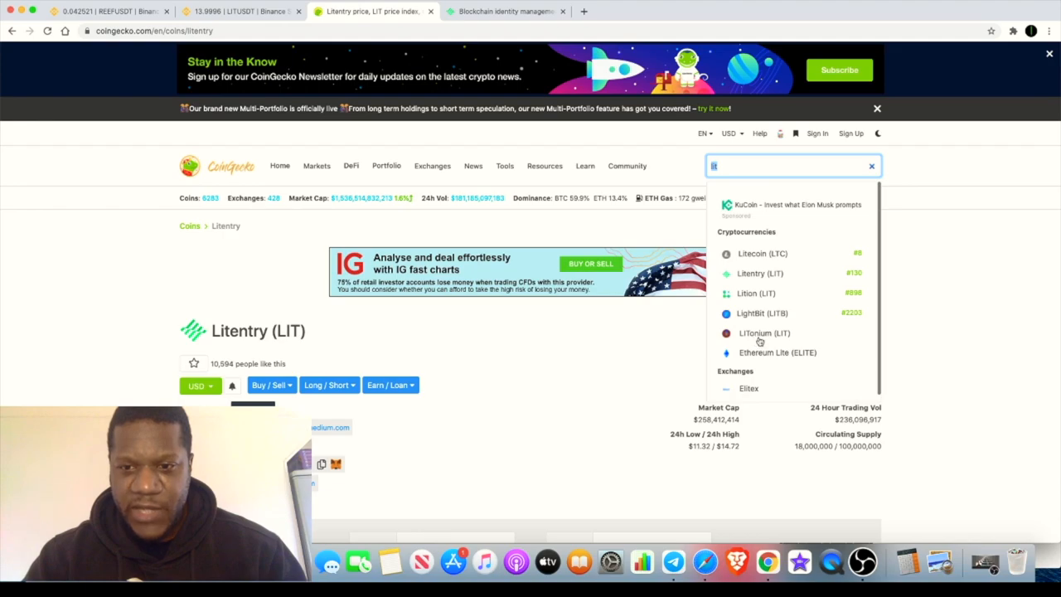
{"action": "mouse_move", "coordinate": [769, 296]}
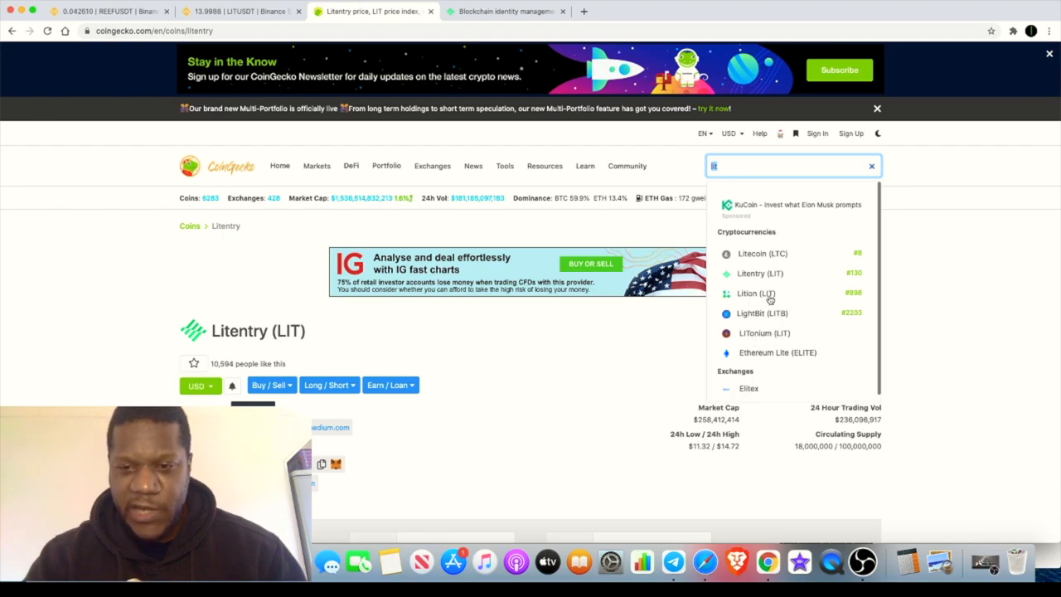
{"action": "mouse_move", "coordinate": [763, 281]}
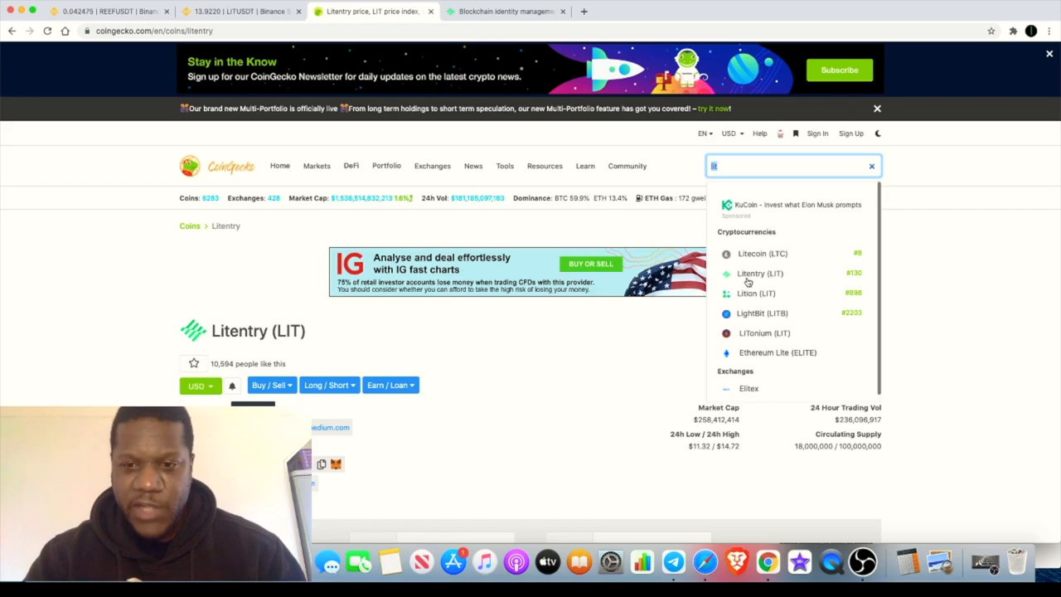
Dismiss the suggestions and highlight Litentry's 18,000,000 circulating supply figure
{"action": "left_click", "coordinate": [620, 355]}
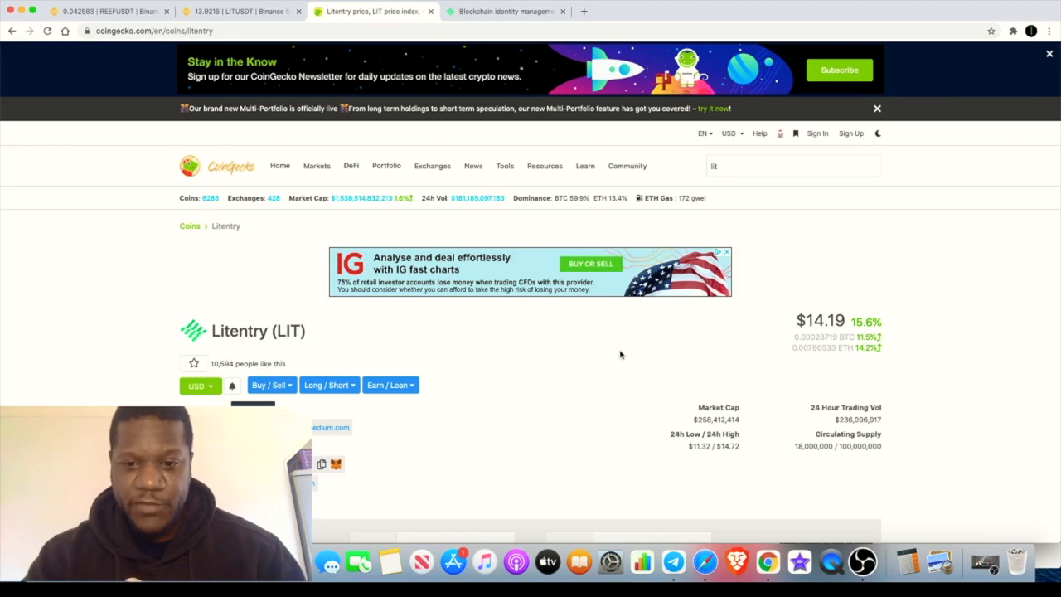
{"action": "scroll", "scroll_direction": "down", "scroll_amount": 3}
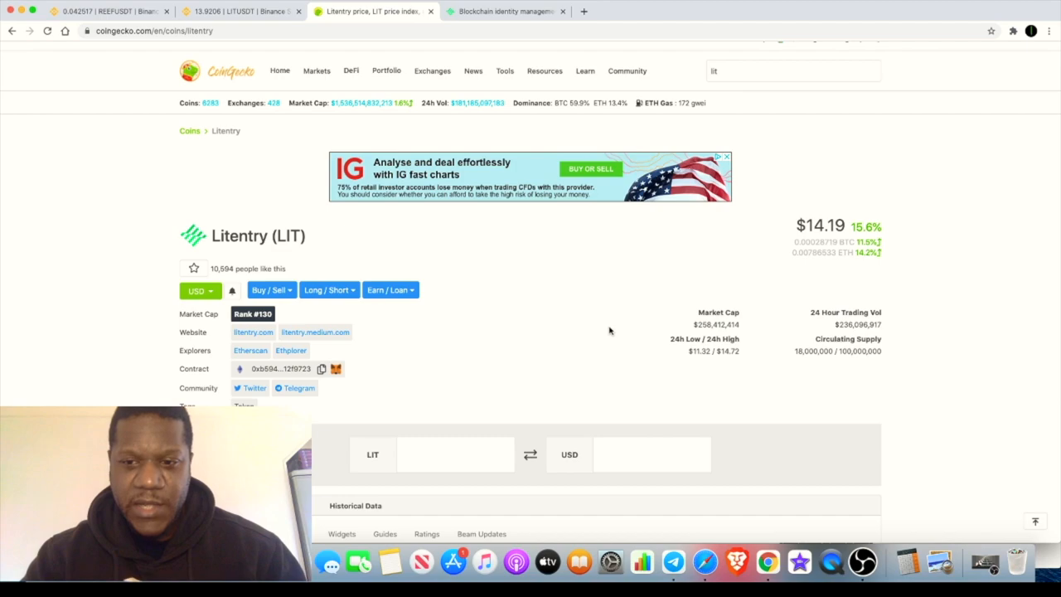
{"action": "mouse_move", "coordinate": [894, 357]}
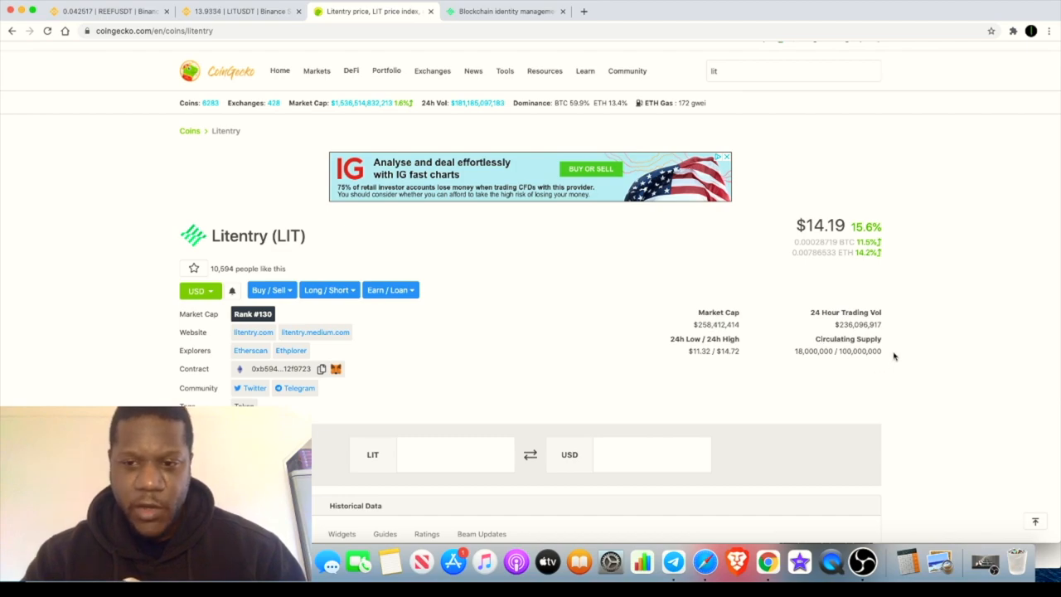
{"action": "mouse_move", "coordinate": [913, 364]}
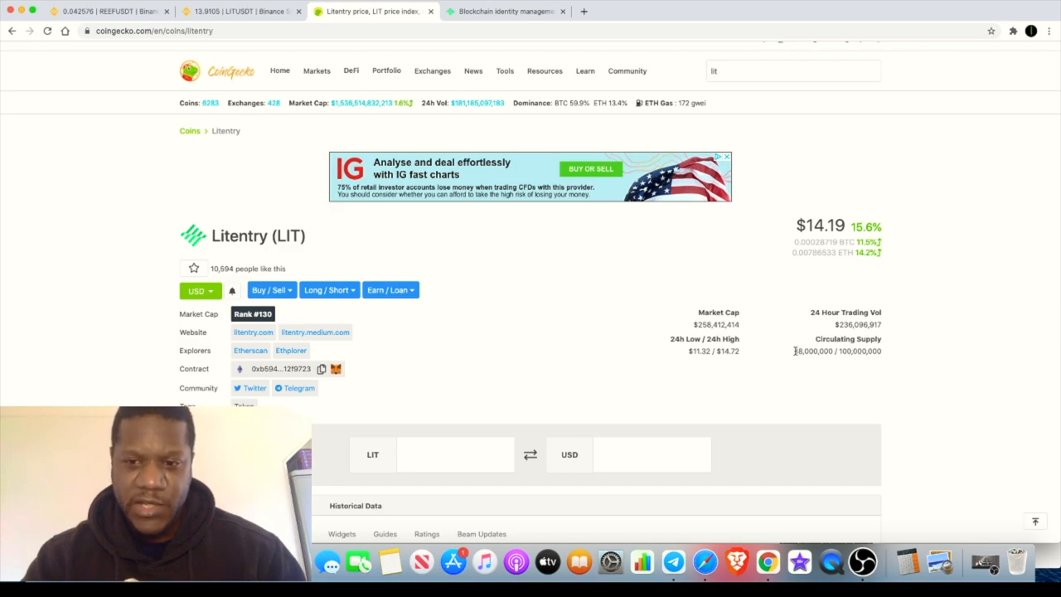
{"action": "double_click", "coordinate": [813, 351]}
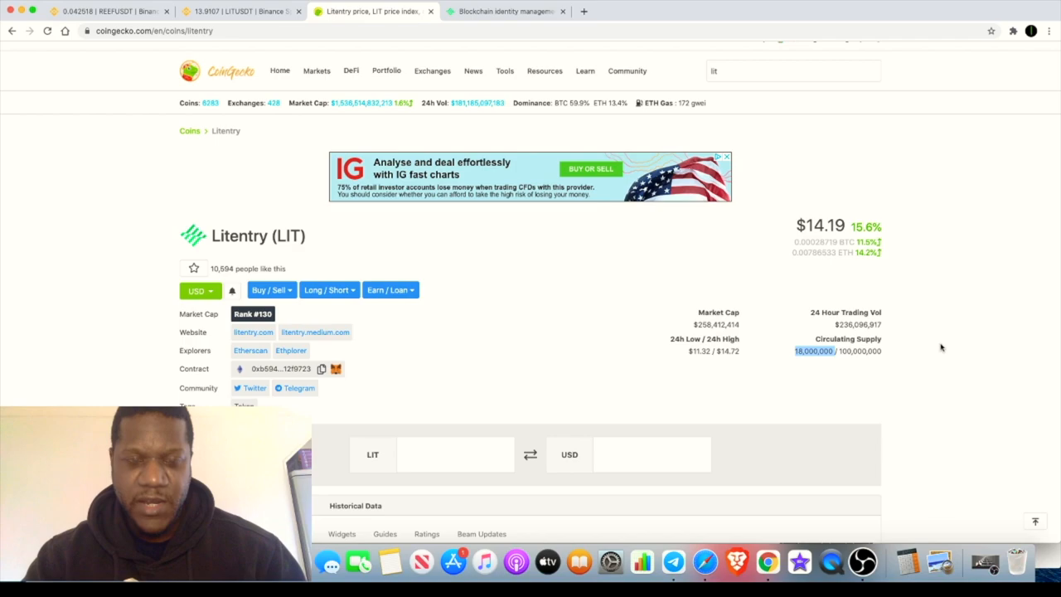
{"action": "scroll", "scroll_direction": "up", "scroll_amount": 3}
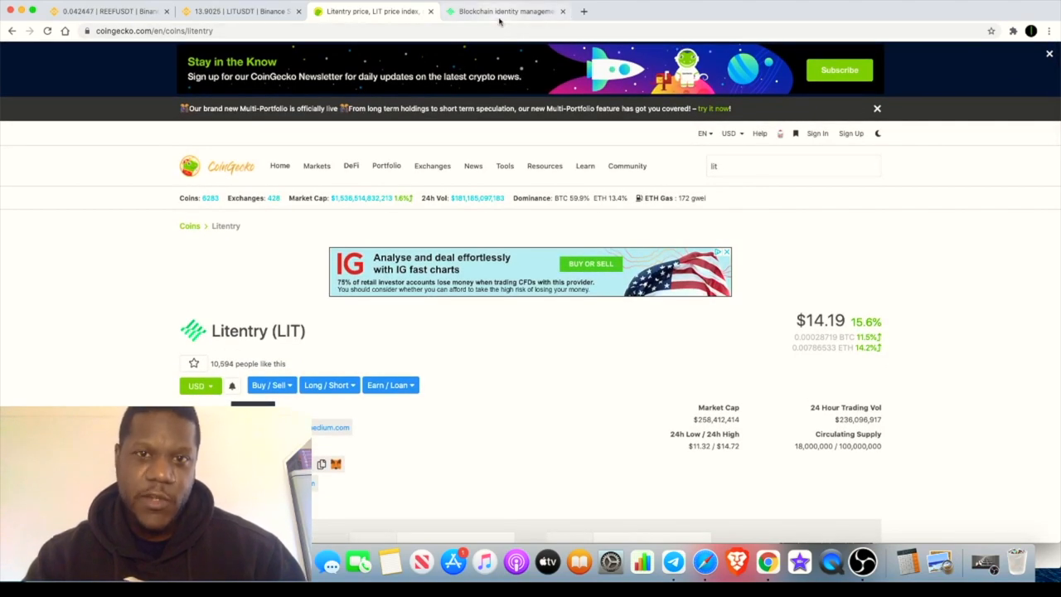
Switch to the litentry.com tab and scroll to the Identity-based Network & Tools section
{"action": "left_click", "coordinate": [506, 10]}
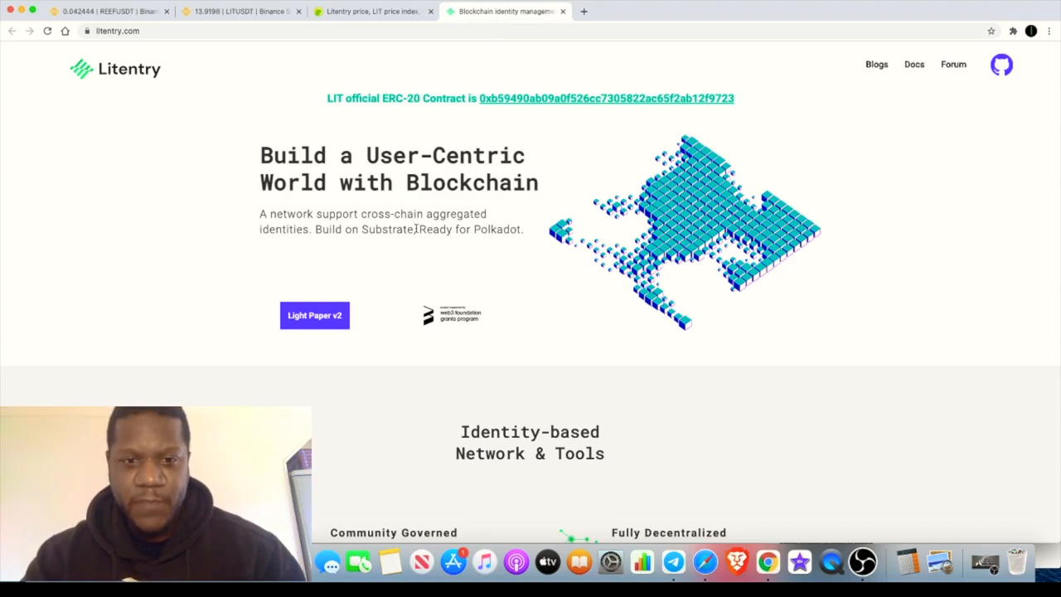
{"action": "mouse_move", "coordinate": [548, 287]}
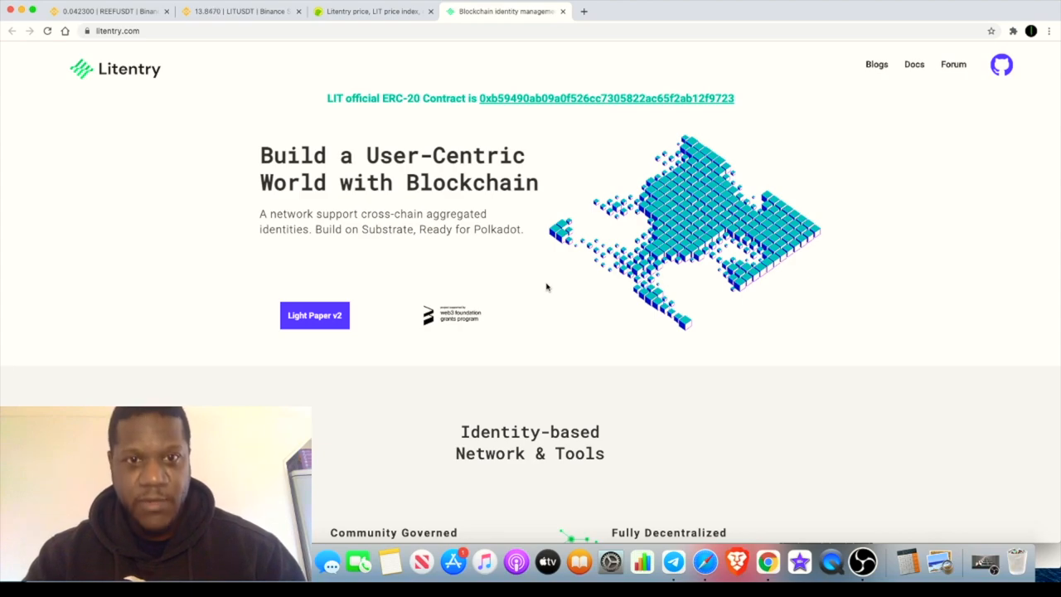
{"action": "scroll", "scroll_direction": "down", "scroll_amount": 3}
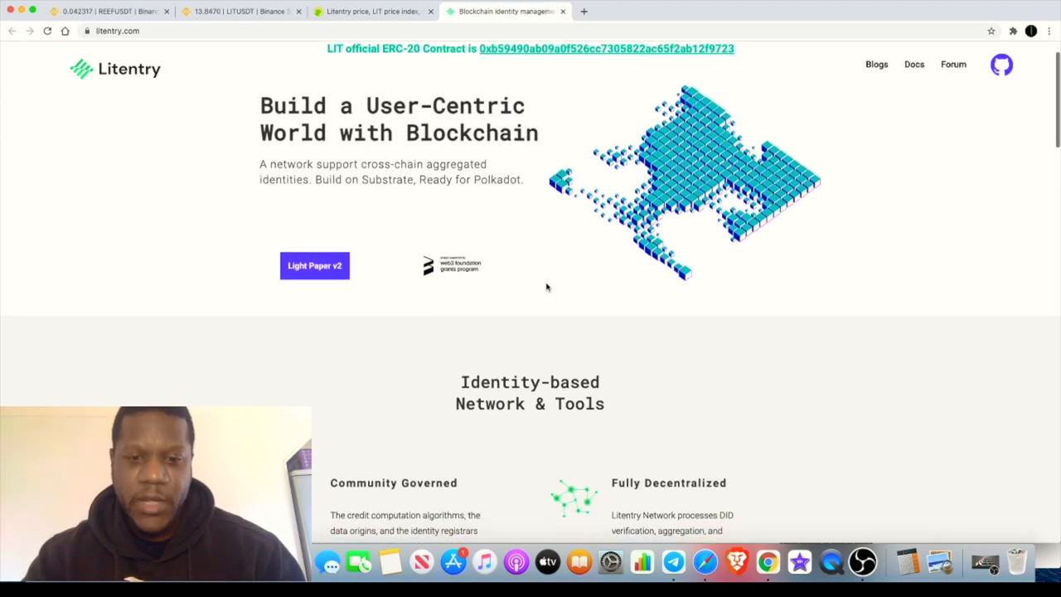
{"action": "scroll", "scroll_direction": "down", "scroll_amount": 3}
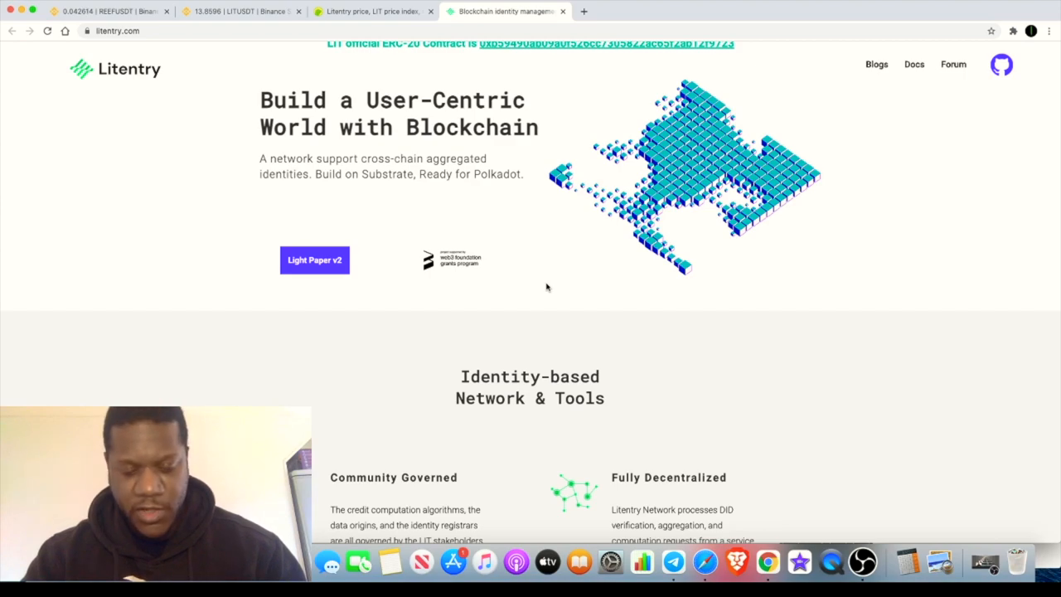
Scroll the Litentry homepage past Token Economics down to the three Blogs posts
{"action": "scroll", "scroll_direction": "up", "scroll_amount": 3}
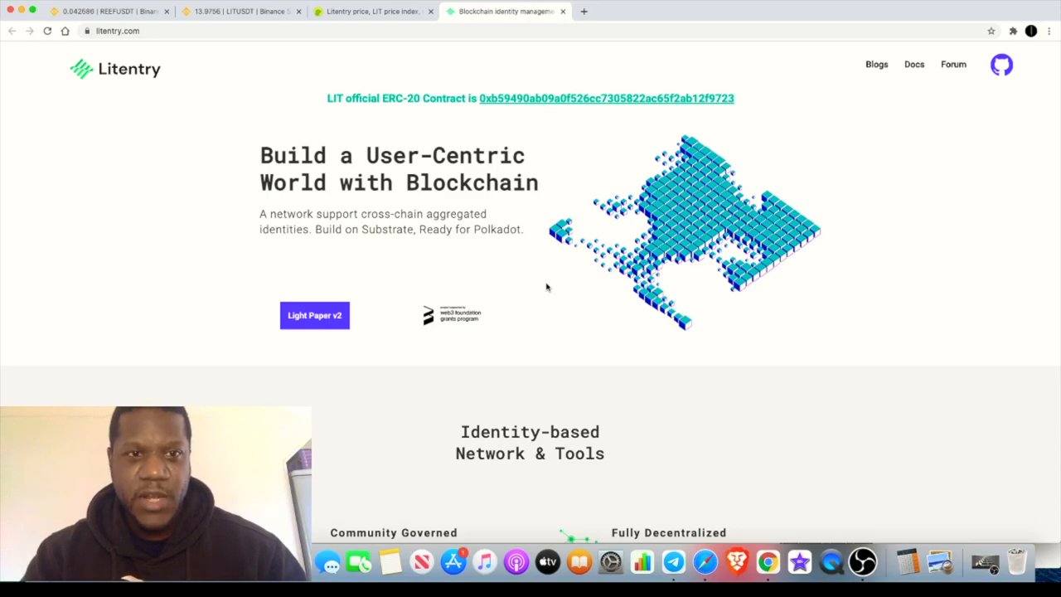
{"action": "scroll", "scroll_direction": "down", "scroll_amount": 3}
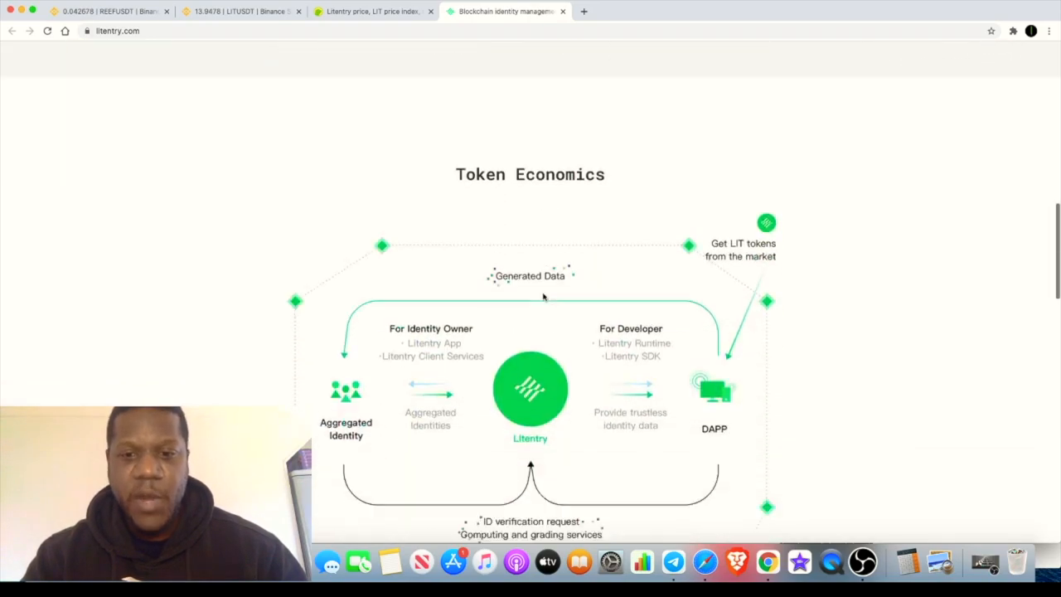
{"action": "scroll", "scroll_direction": "down", "scroll_amount": 3}
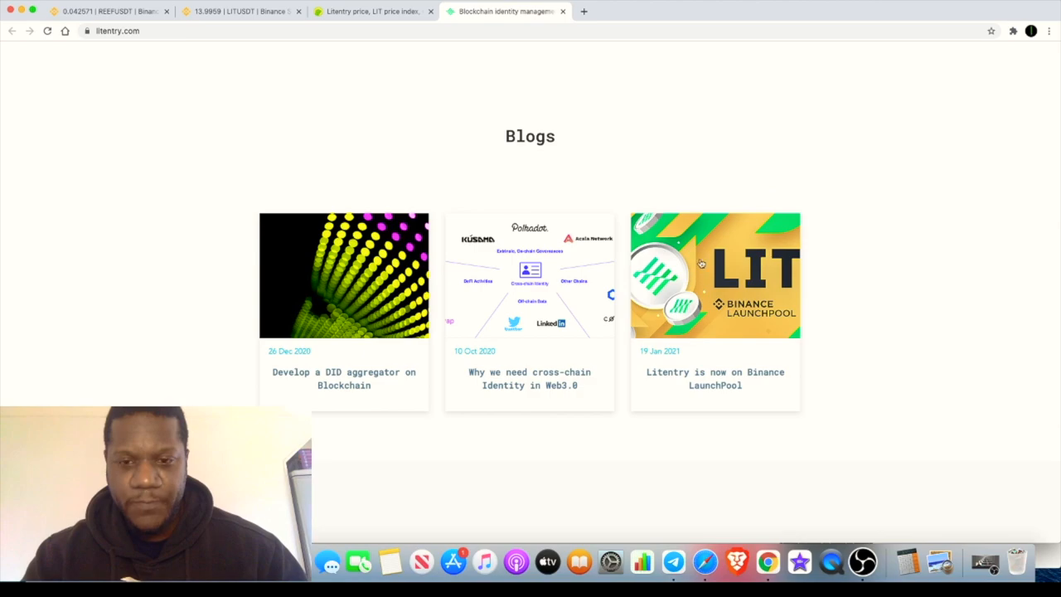
{"action": "mouse_move", "coordinate": [240, 11]}
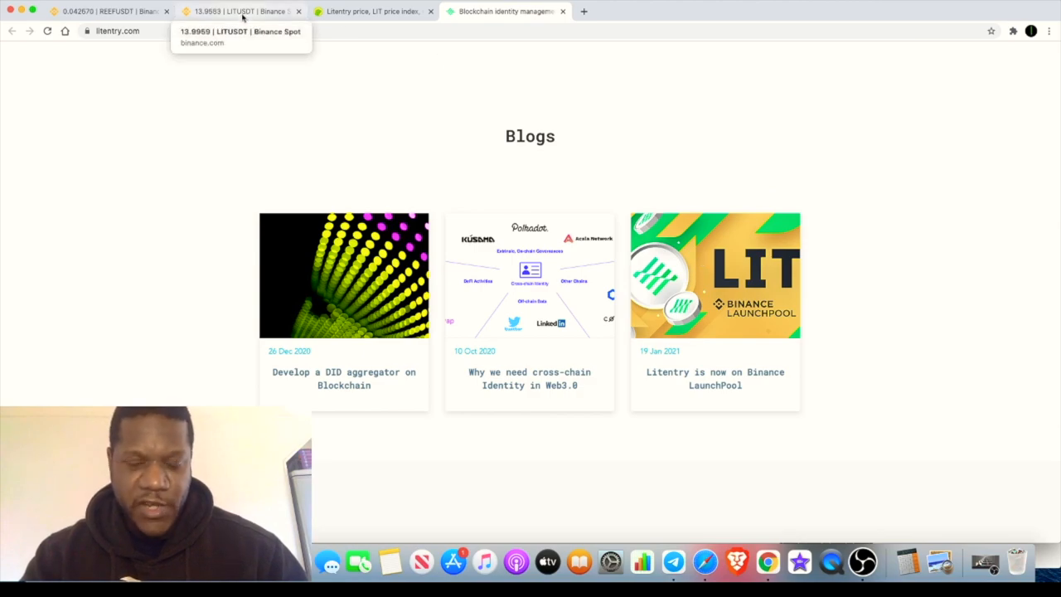
Review CoinGecko's Litentry stats between two views of the Binance LIT/USDT chart
{"action": "left_click", "coordinate": [240, 10]}
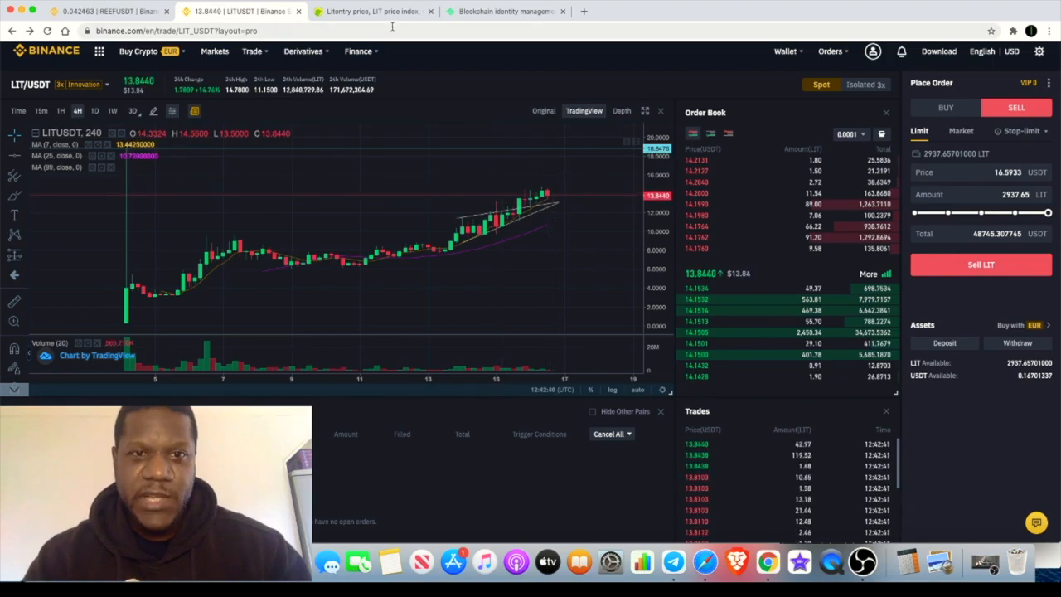
{"action": "left_click", "coordinate": [369, 11]}
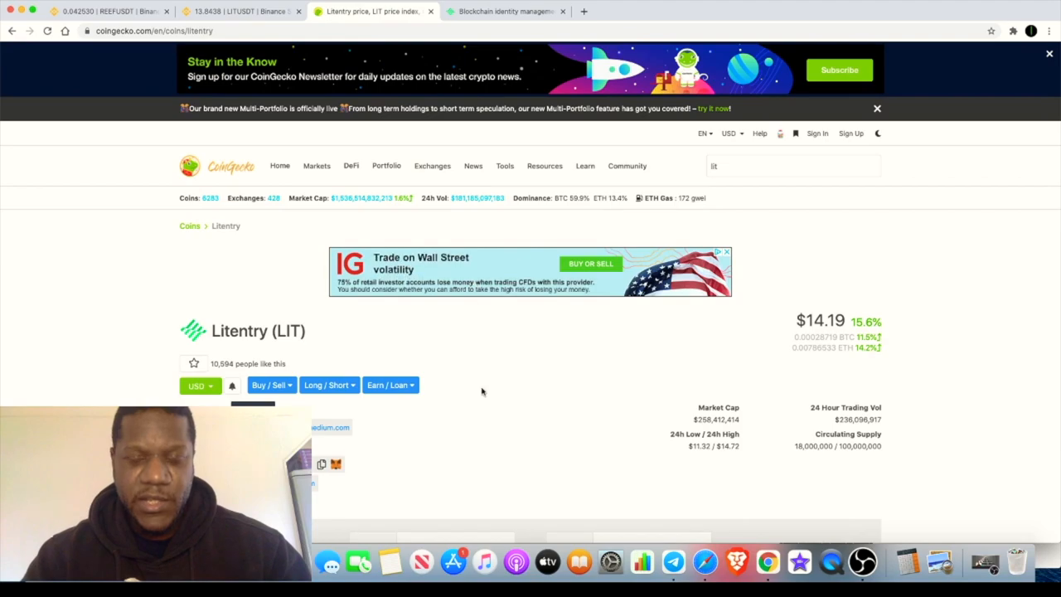
{"action": "scroll", "scroll_direction": "down", "scroll_amount": 3}
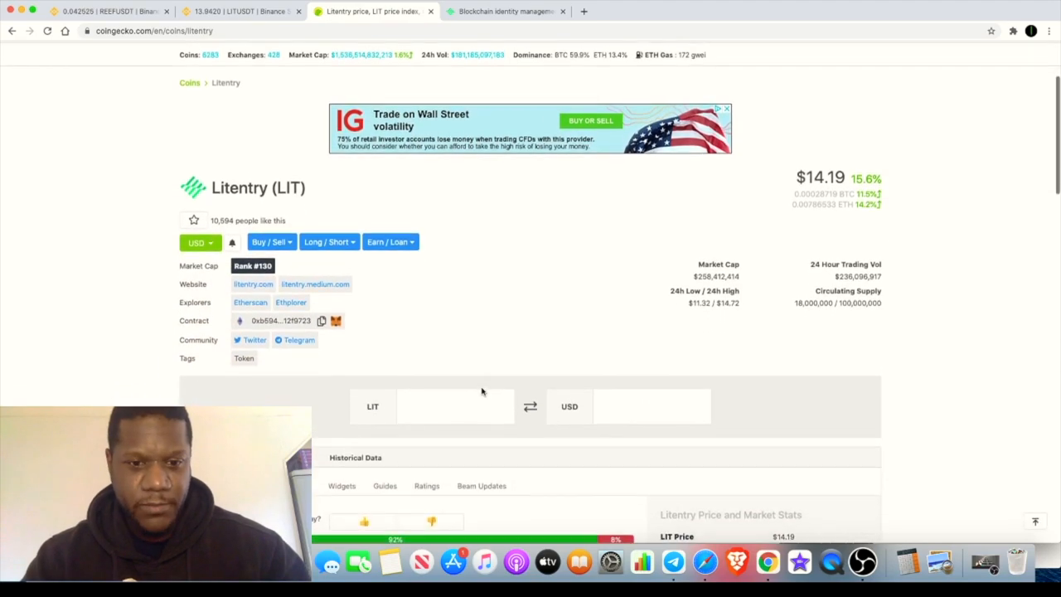
{"action": "scroll", "scroll_direction": "down", "scroll_amount": 3}
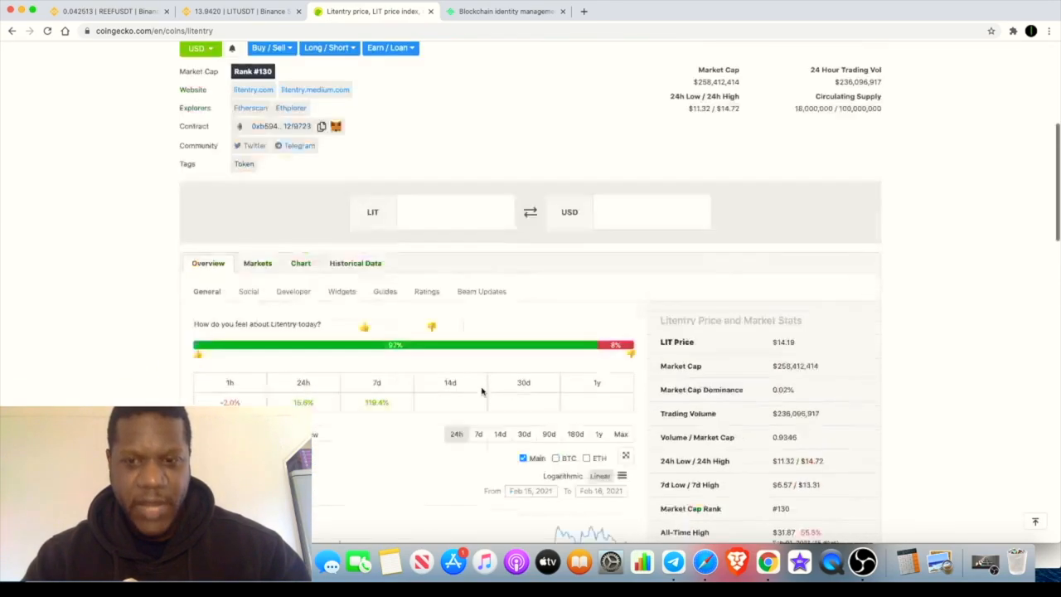
{"action": "left_click", "coordinate": [240, 11]}
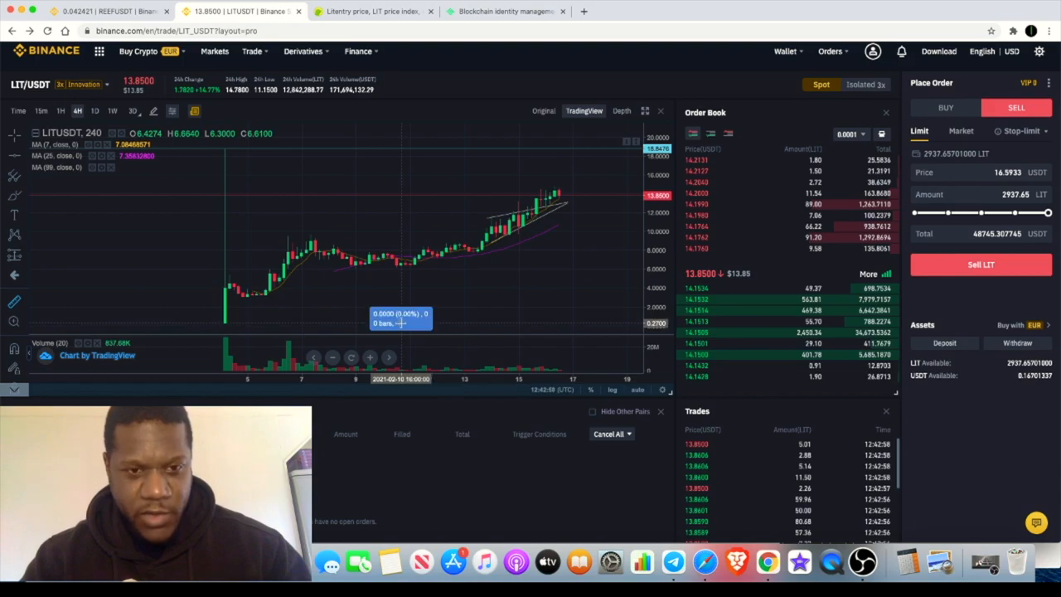
Measure the LIT/USDT price rise on the chart, then bring up Telegram
{"action": "left_click_drag", "start_coordinate": [403, 322], "coordinate": [498, 154]}
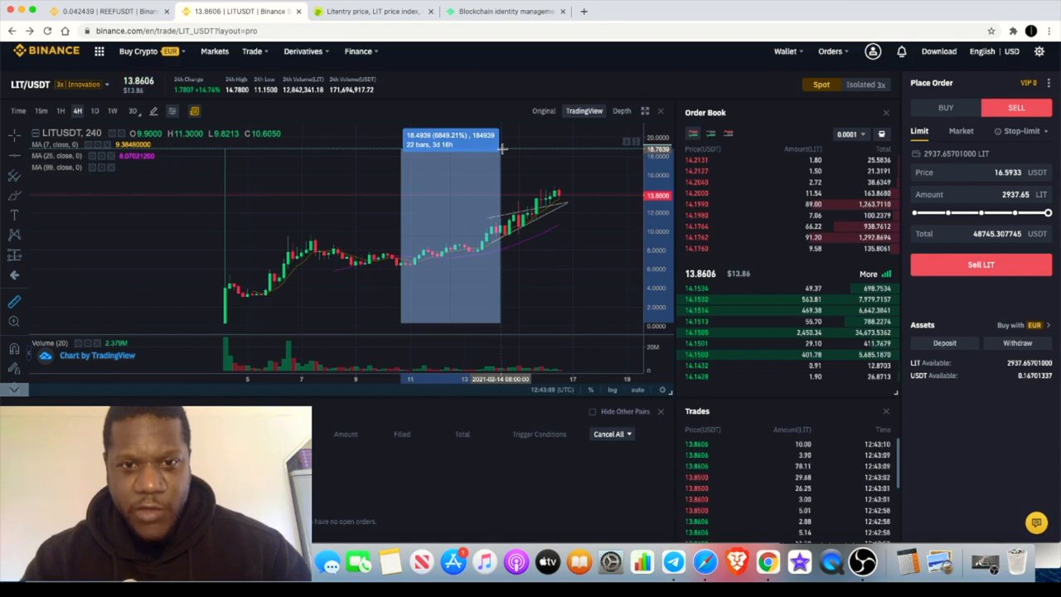
{"action": "mouse_move", "coordinate": [512, 274]}
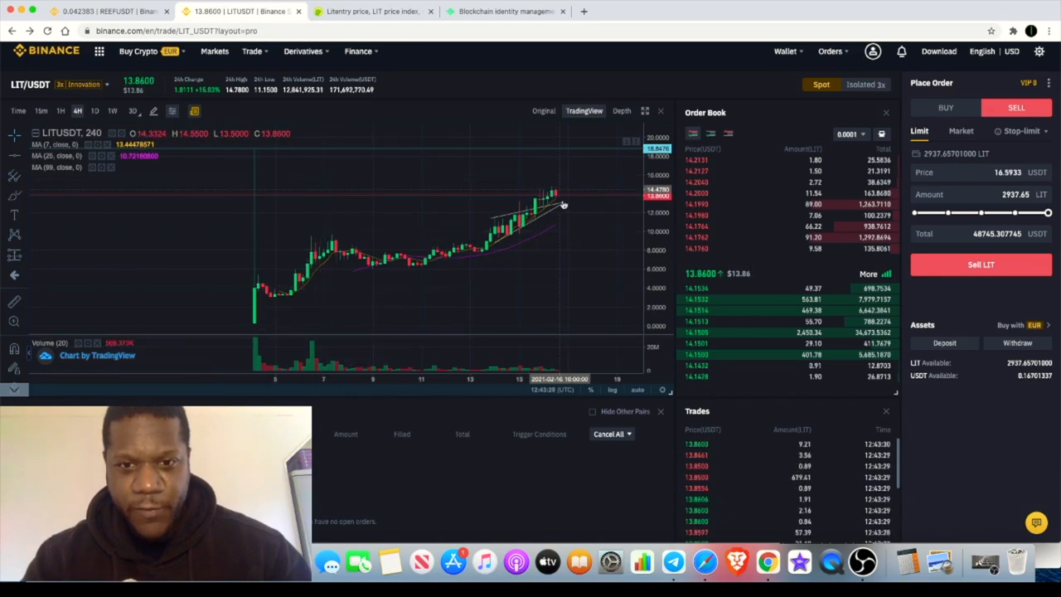
{"action": "mouse_move", "coordinate": [551, 174]}
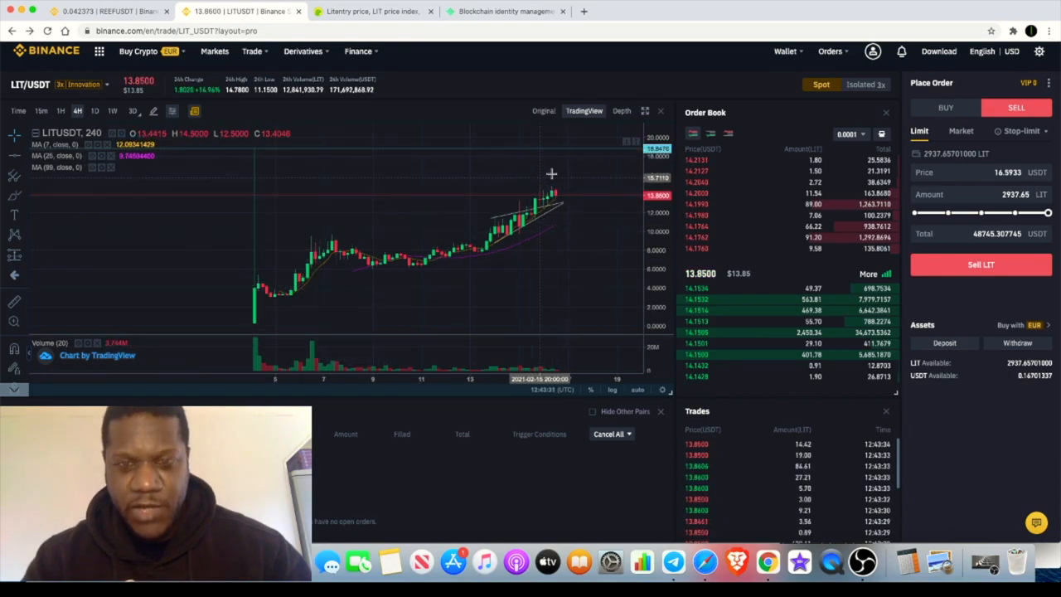
{"action": "mouse_move", "coordinate": [522, 207]}
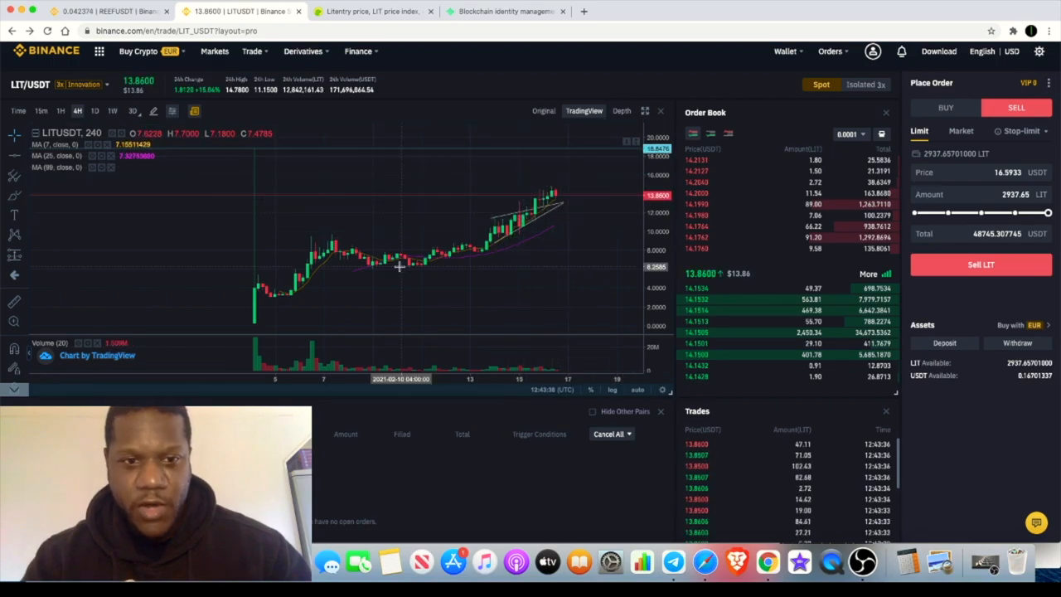
{"action": "mouse_move", "coordinate": [573, 175]}
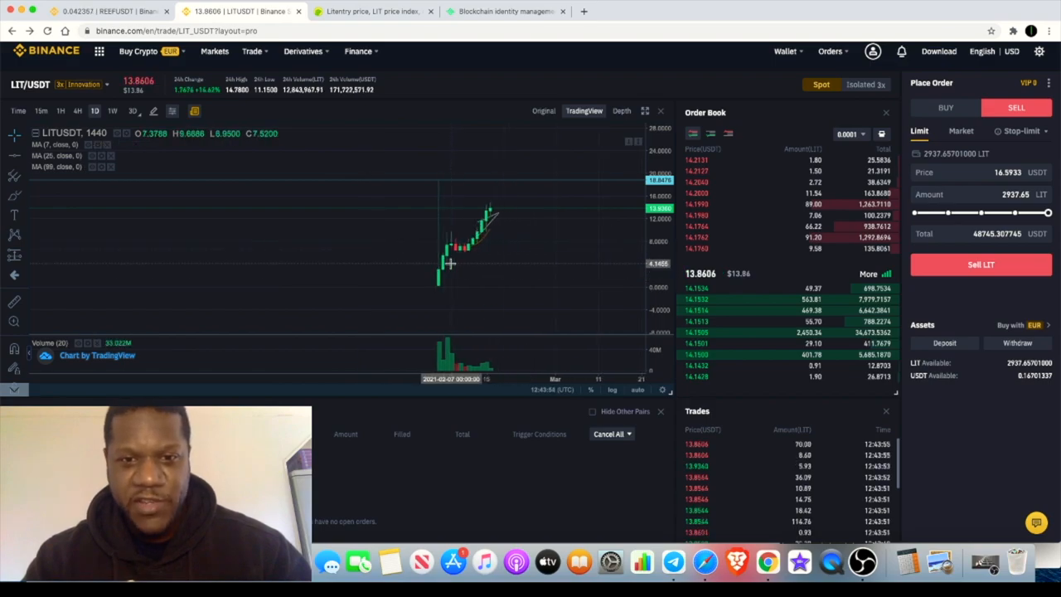
{"action": "mouse_move", "coordinate": [489, 235]}
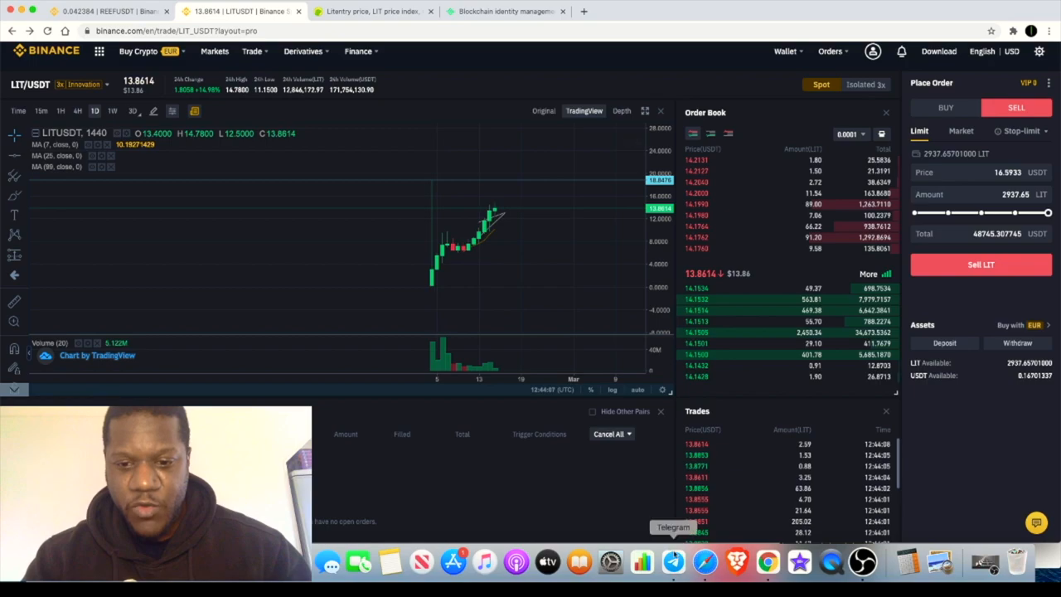
{"action": "left_click", "coordinate": [673, 562]}
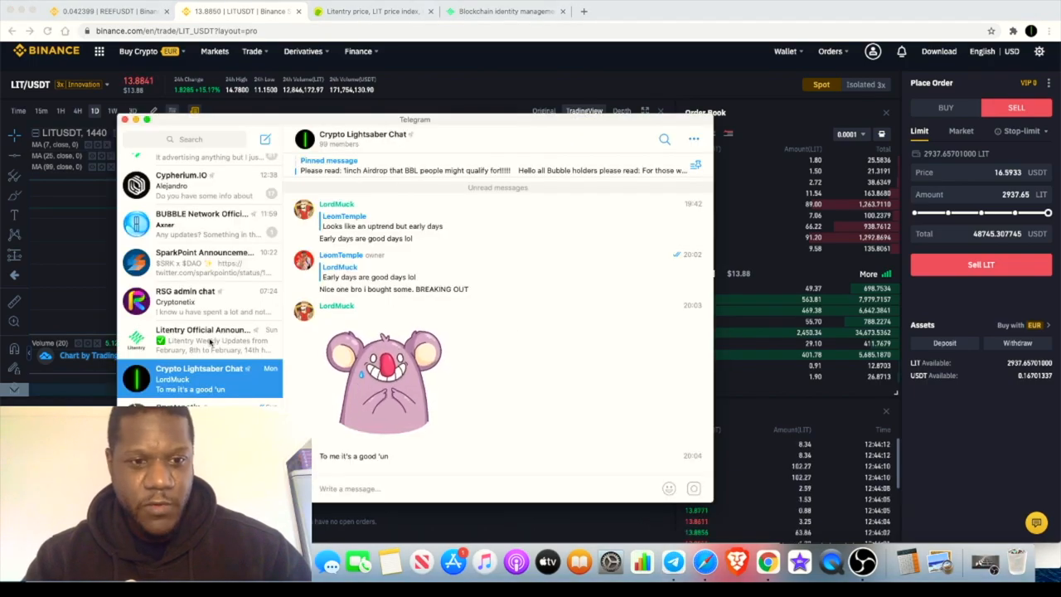
View the Litentry Official Announcement channel, then the Litentry Official group chat
{"action": "left_click", "coordinate": [199, 339]}
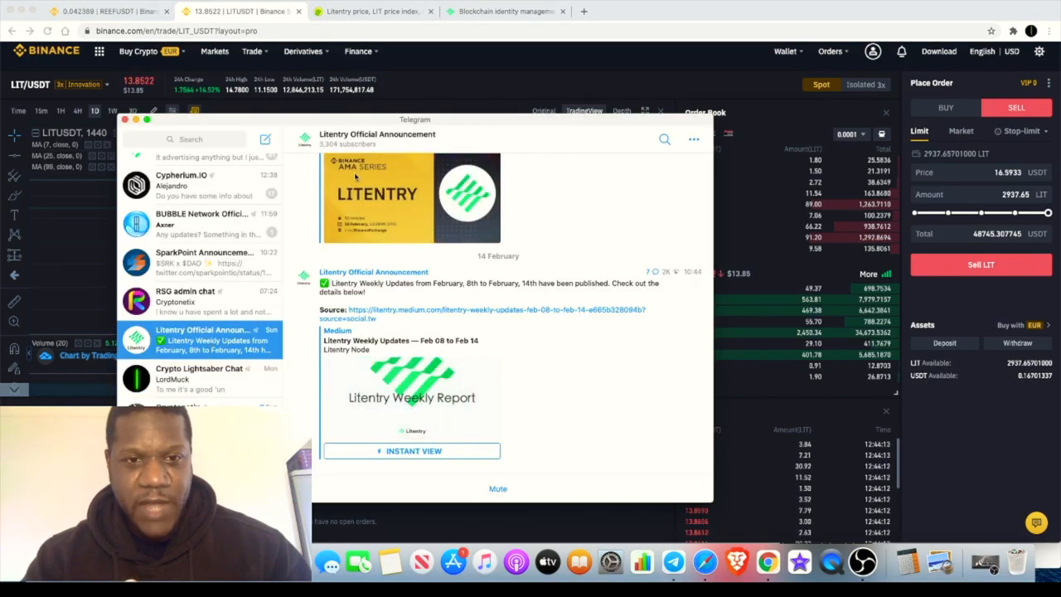
{"action": "scroll", "scroll_direction": "up", "scroll_amount": 3}
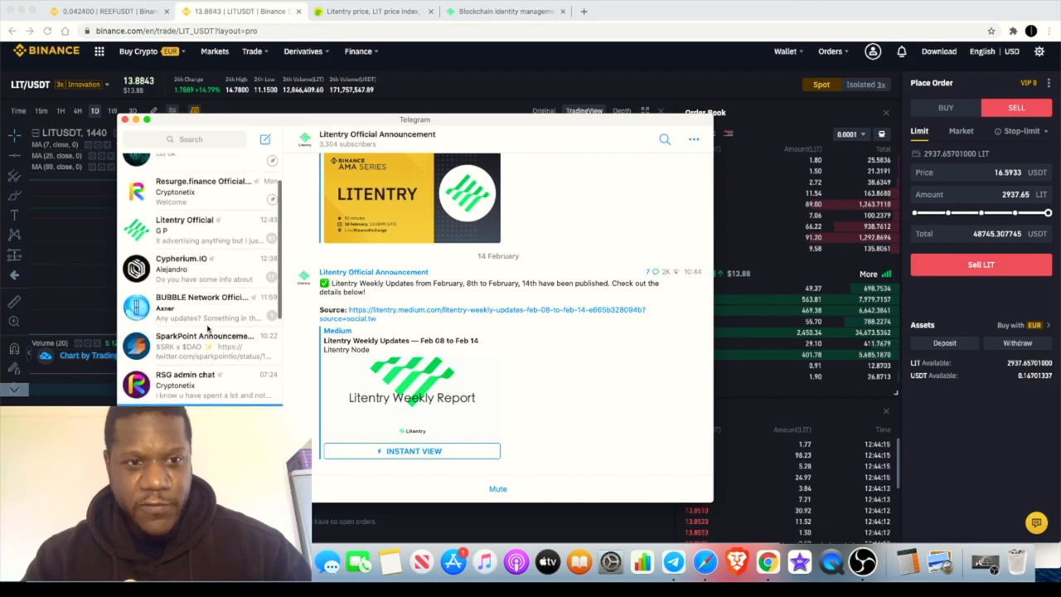
{"action": "left_click", "coordinate": [184, 252]}
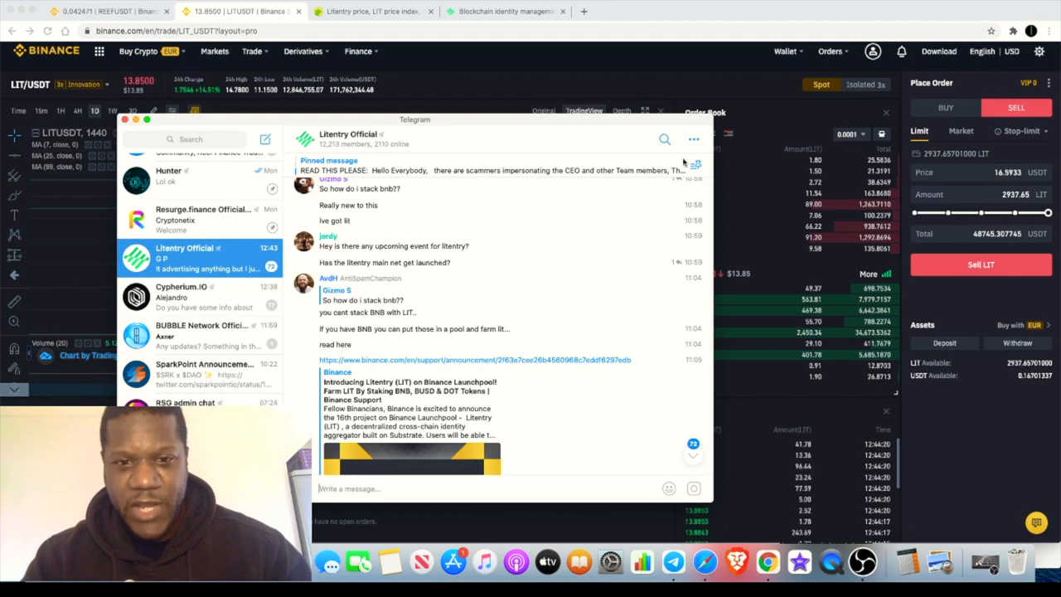
{"action": "mouse_move", "coordinate": [763, 209]}
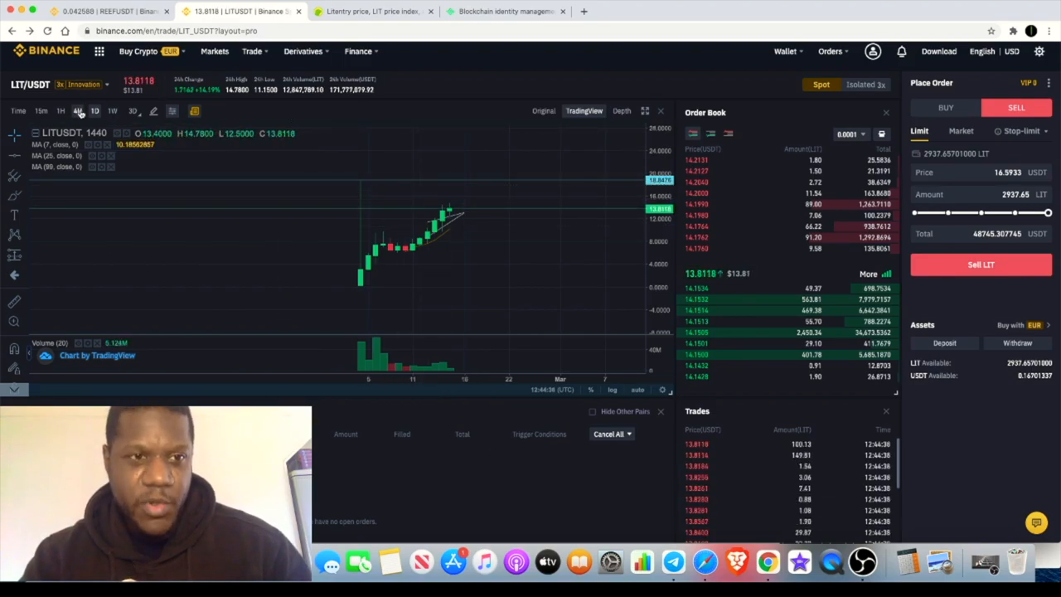
Switch the Binance LIT/USDT chart to the 4H timeframe
{"action": "left_click", "coordinate": [77, 110]}
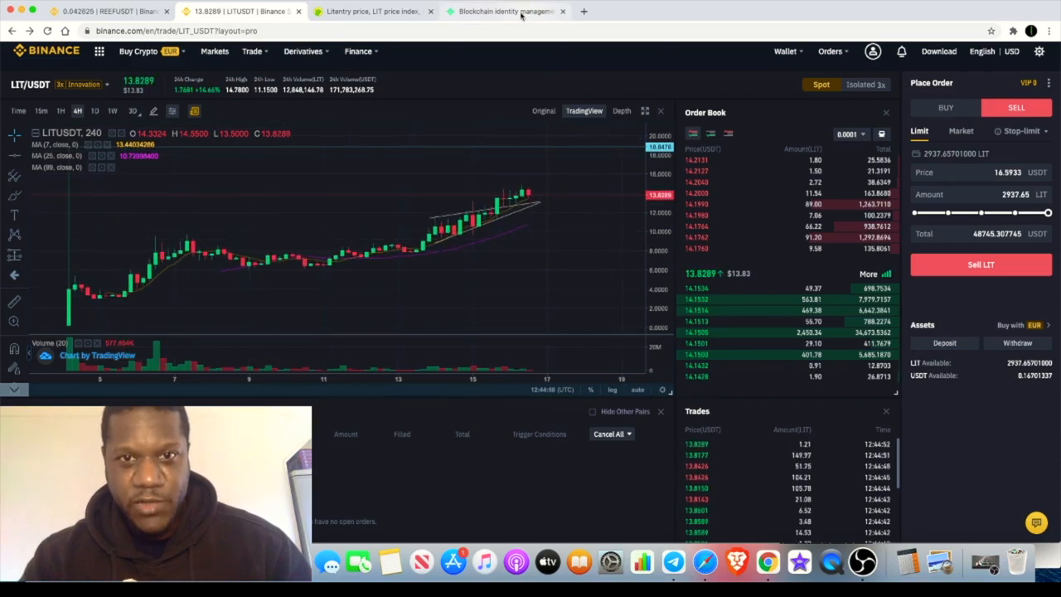
Return to the Litentry site and scroll to Products: App, Runtime, SDK, Data Center
{"action": "left_click", "coordinate": [504, 11]}
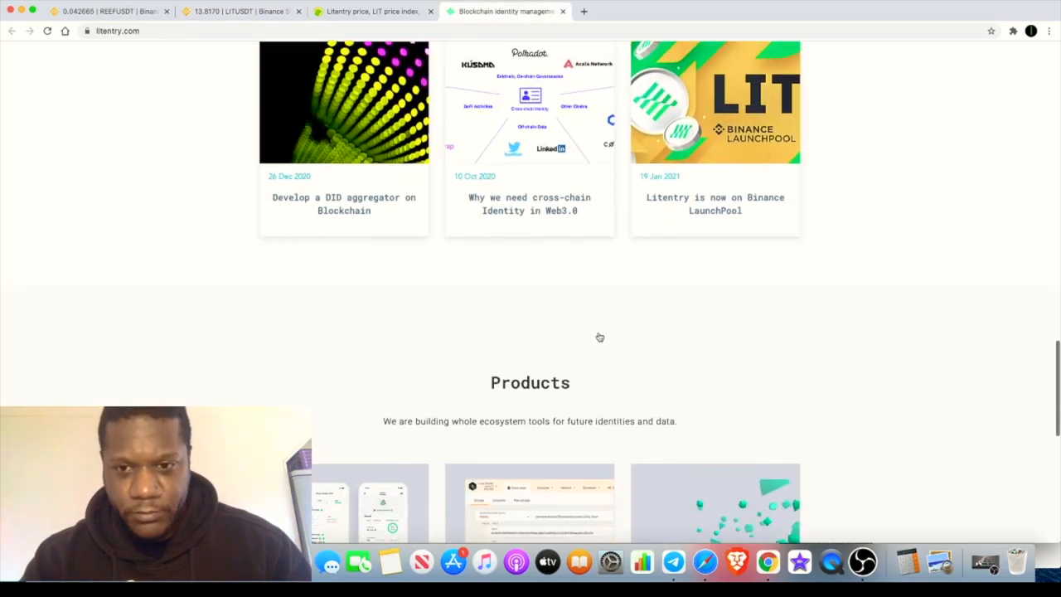
{"action": "scroll", "scroll_direction": "down", "scroll_amount": 3}
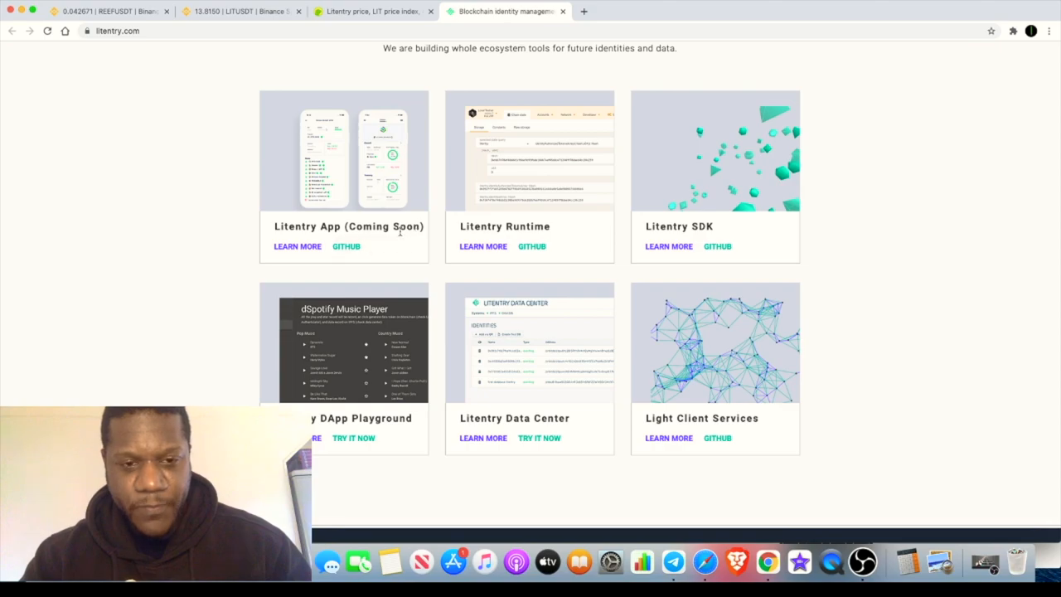
{"action": "mouse_move", "coordinate": [326, 238]}
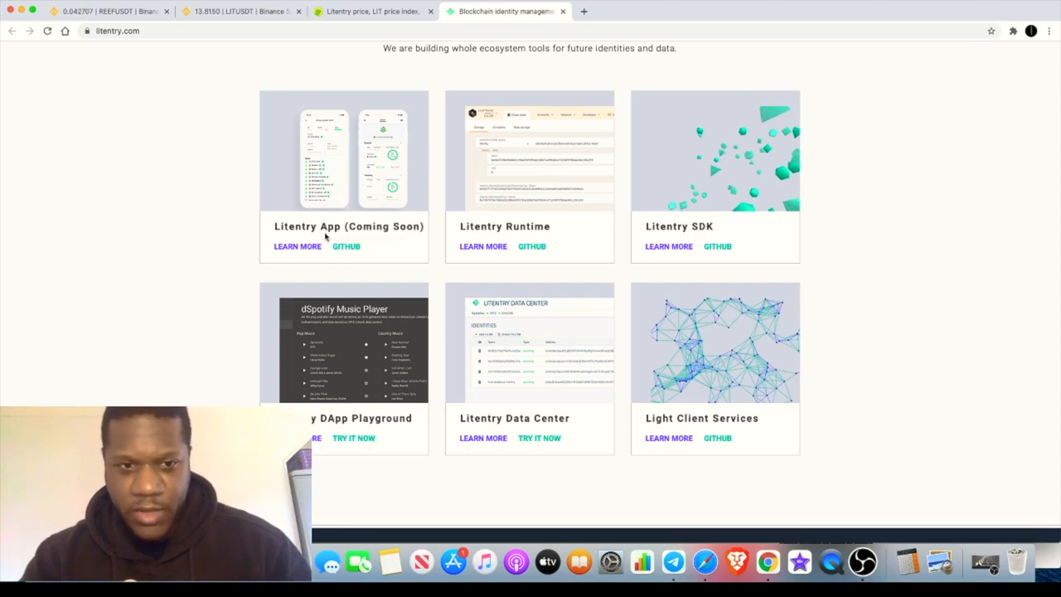
{"action": "mouse_move", "coordinate": [347, 216]}
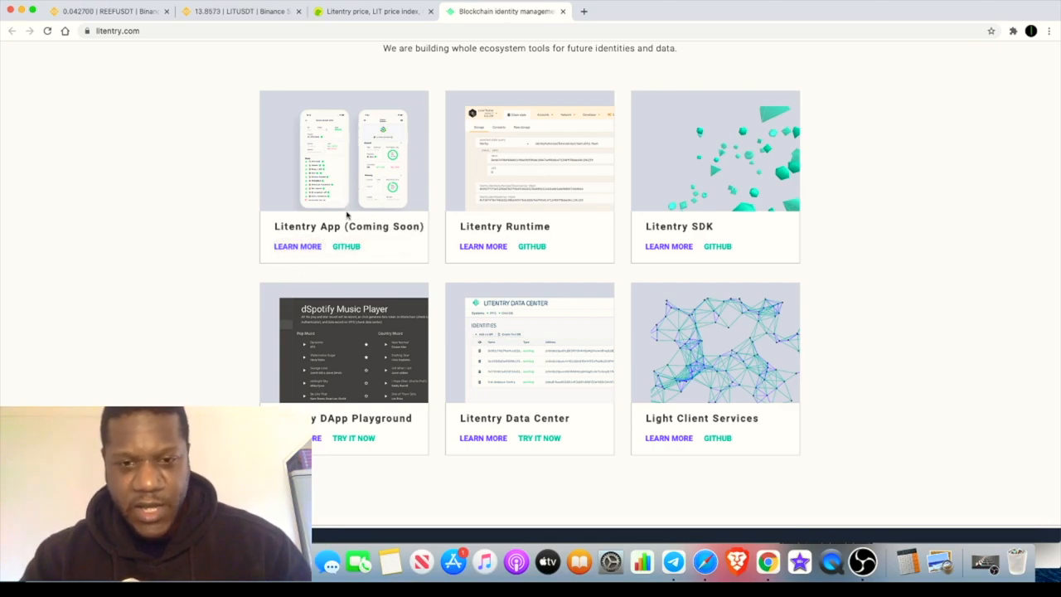
{"action": "mouse_move", "coordinate": [416, 254]}
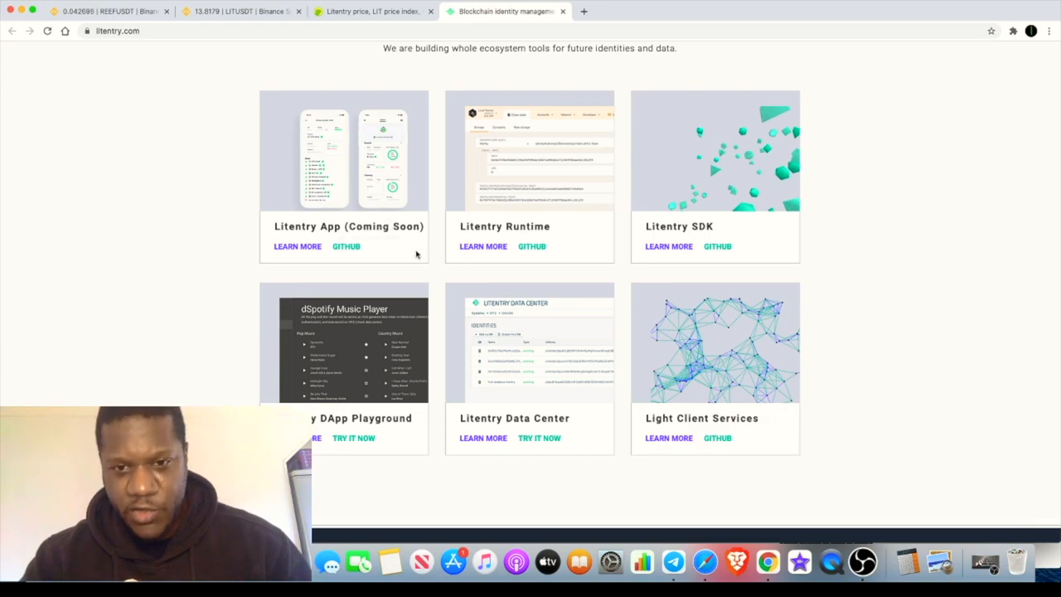
{"action": "mouse_move", "coordinate": [788, 390]}
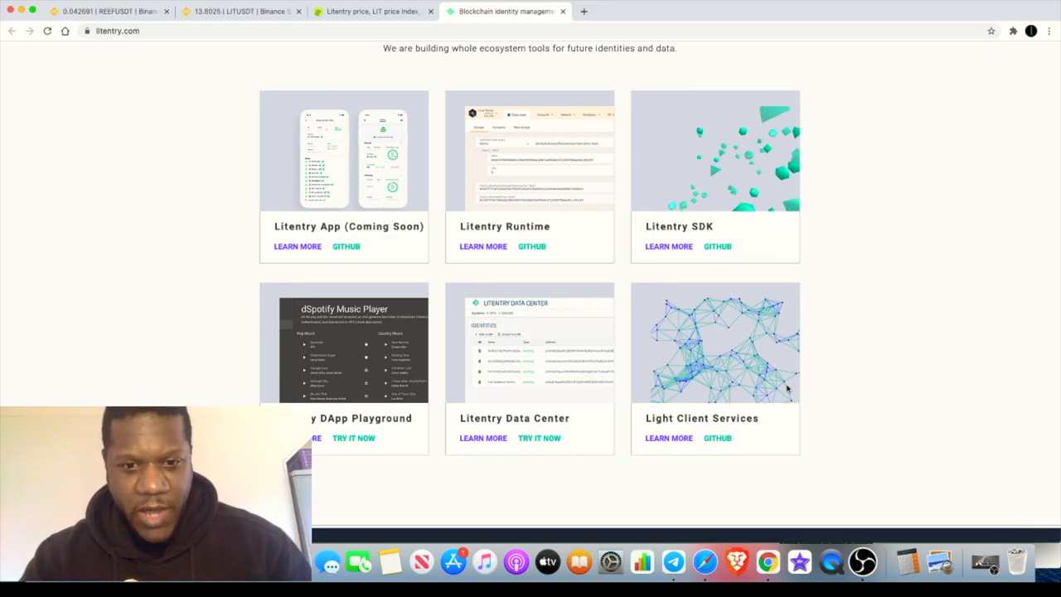
{"action": "mouse_move", "coordinate": [520, 377]}
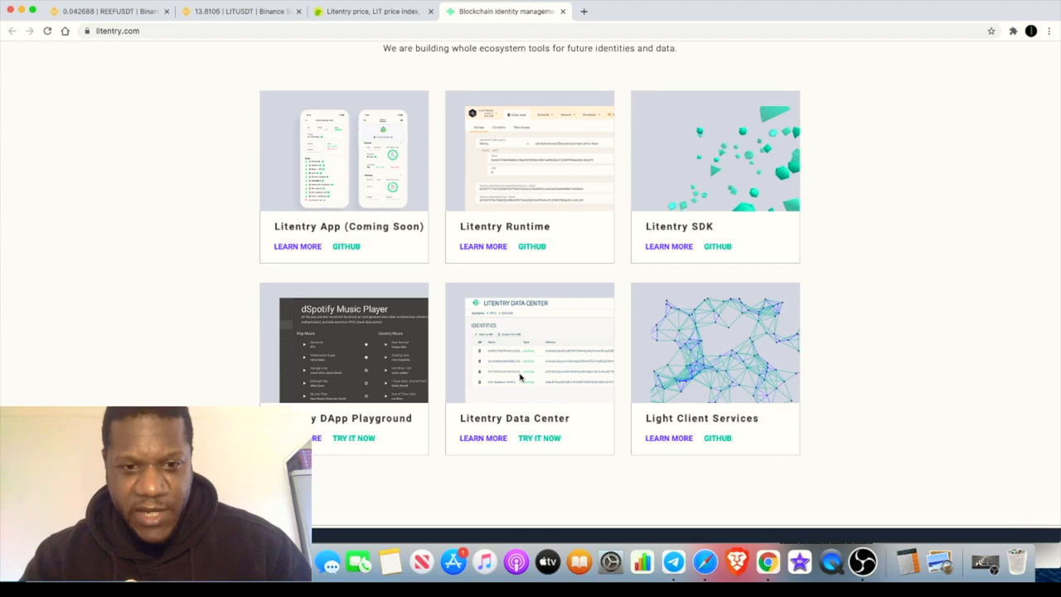
{"action": "mouse_move", "coordinate": [347, 418]}
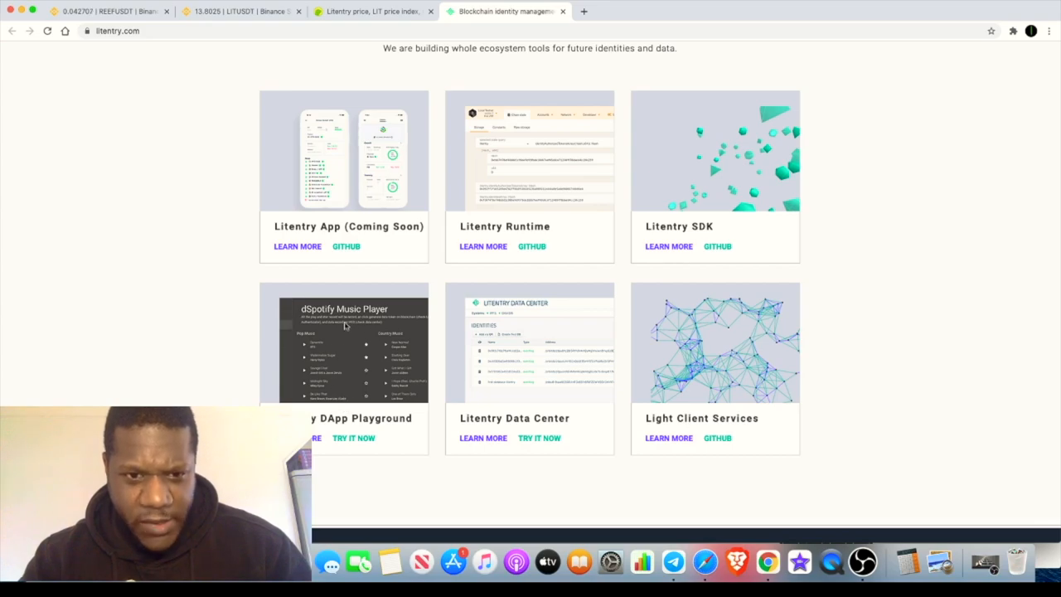
{"action": "mouse_move", "coordinate": [369, 363]}
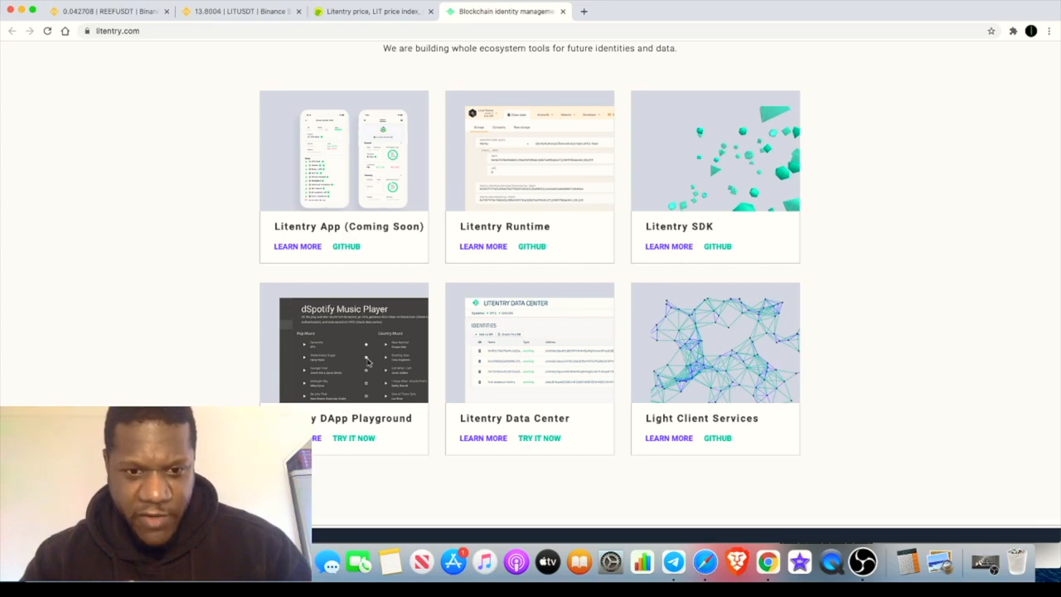
{"action": "mouse_move", "coordinate": [455, 292]}
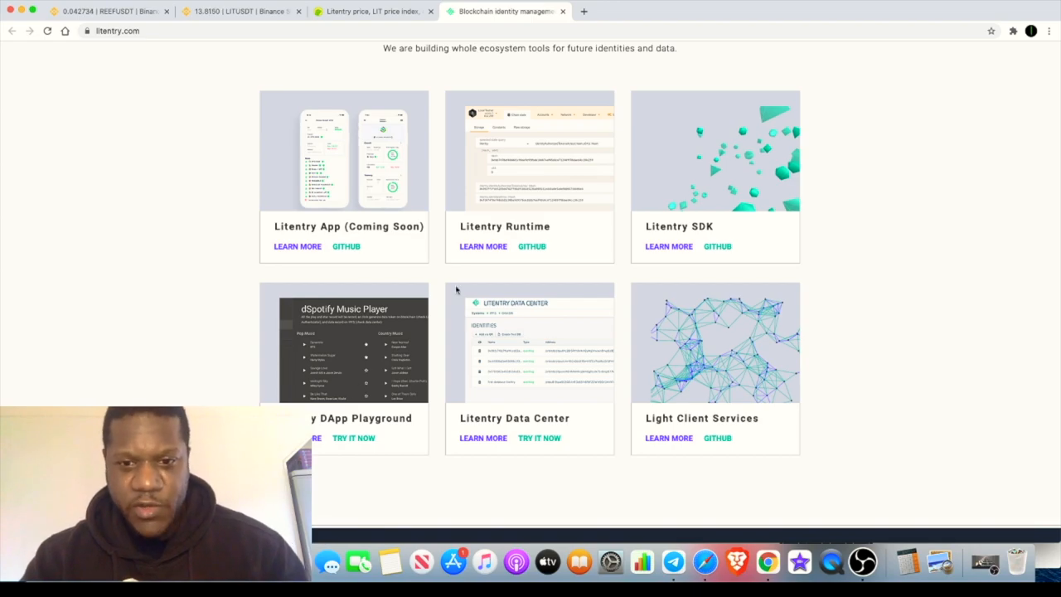
Scroll back up past the Blogs to the LIT Token Economics diagram
{"action": "scroll", "scroll_direction": "up", "scroll_amount": 3}
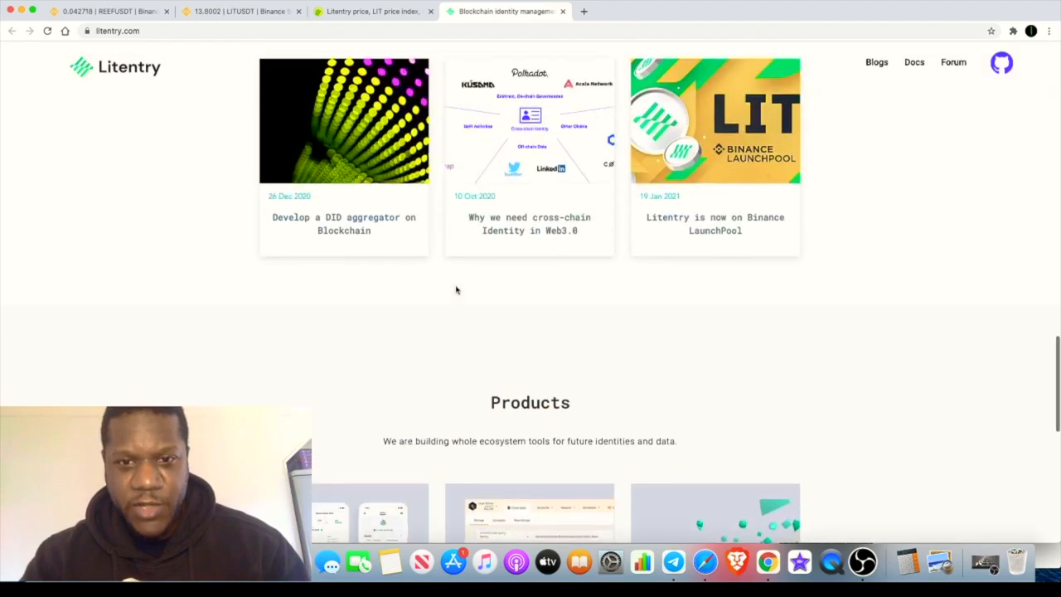
{"action": "scroll", "scroll_direction": "up", "scroll_amount": 3}
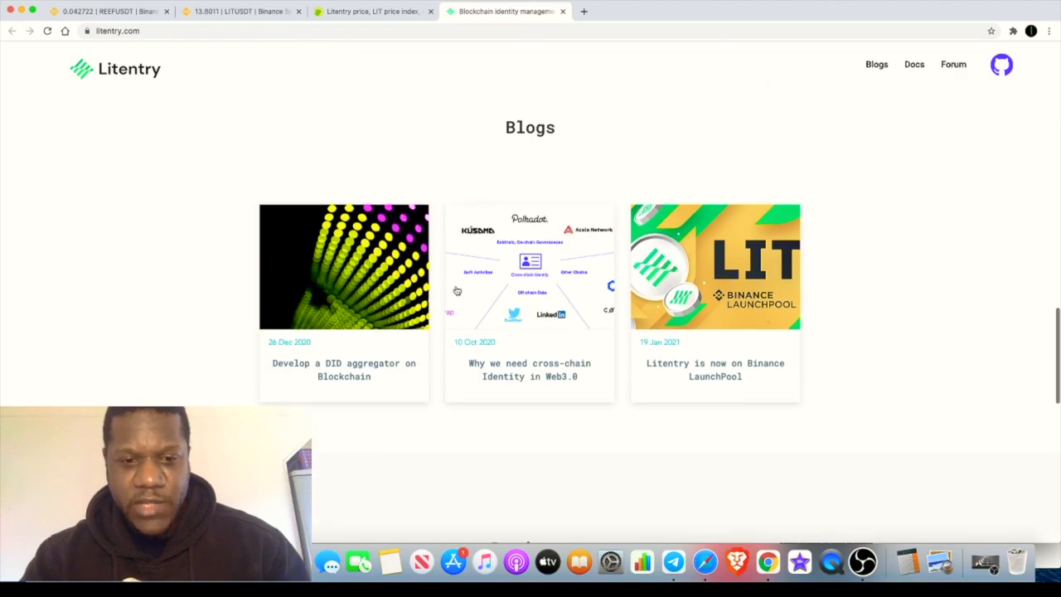
{"action": "mouse_move", "coordinate": [437, 292]}
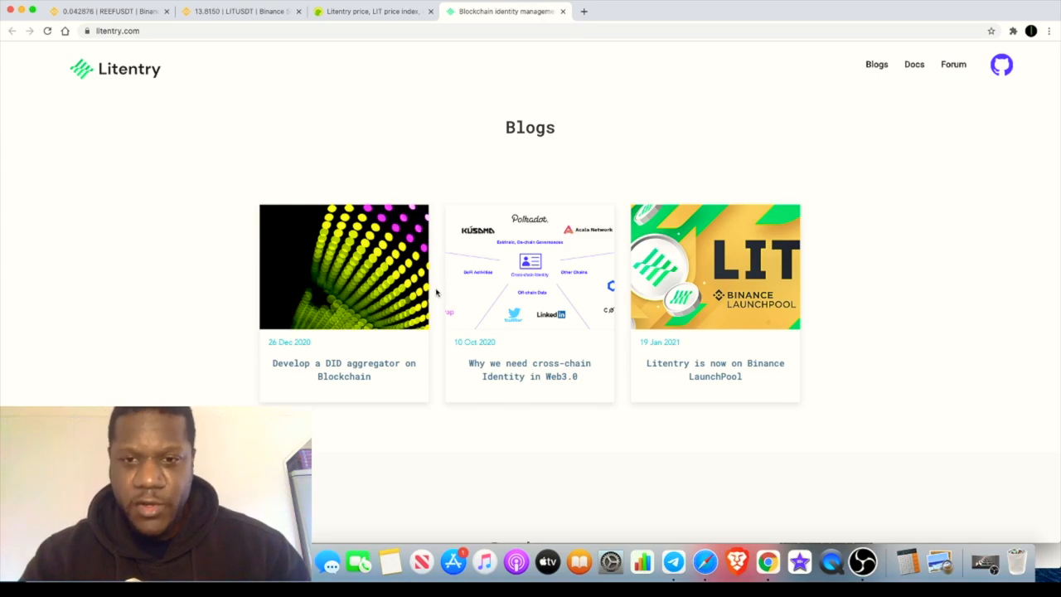
{"action": "scroll", "scroll_direction": "down", "scroll_amount": 3}
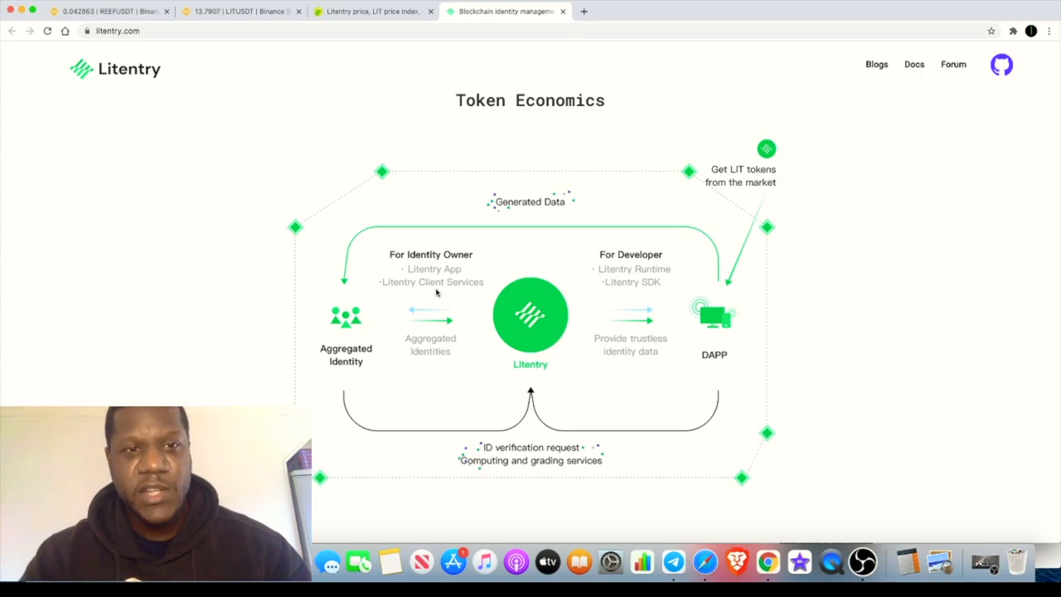
Scroll litentry.com back to its headline, then return to Binance's LIT/USDT four-hour chart
{"action": "scroll", "scroll_direction": "up", "scroll_amount": 3}
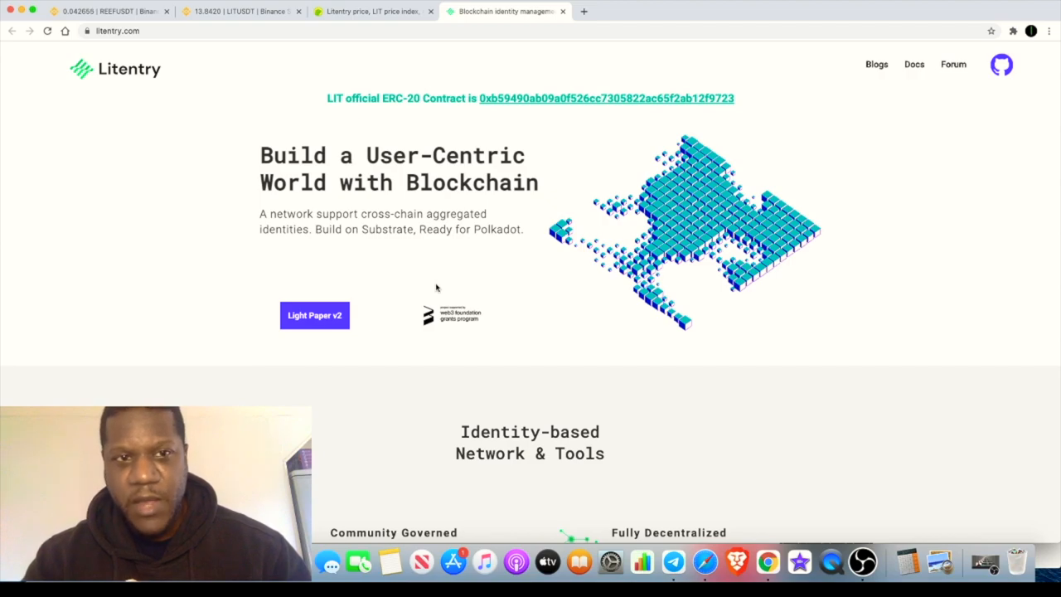
{"action": "left_click", "coordinate": [241, 11]}
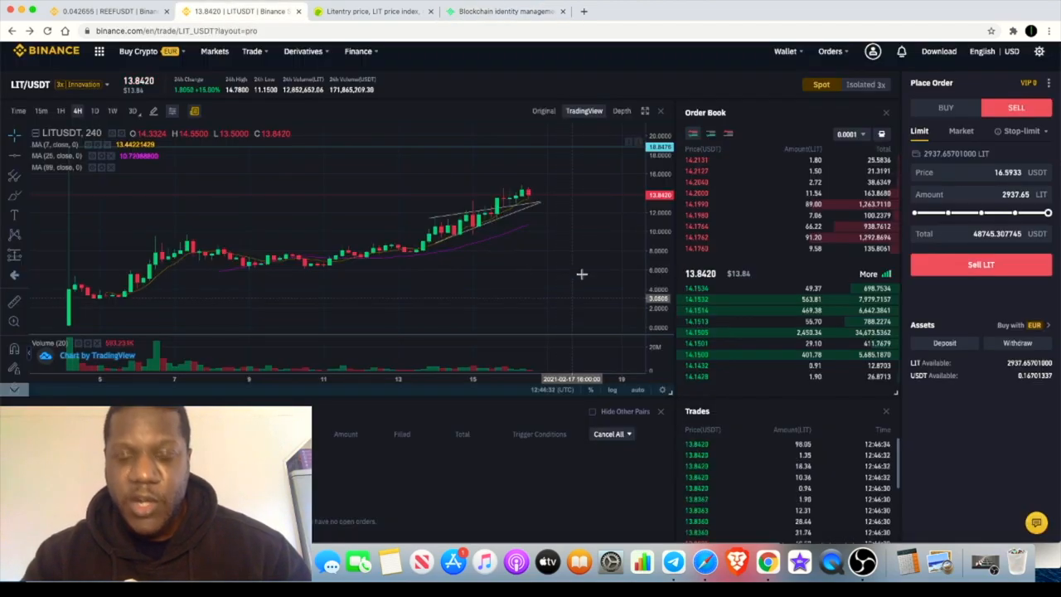